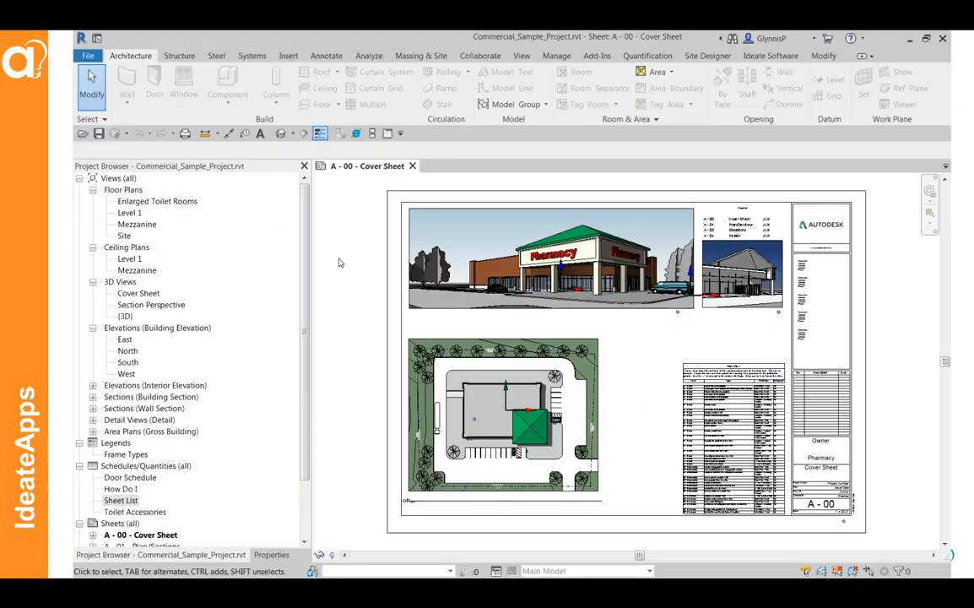
# Step: Open the File menu and close it again without choosing a command
pyautogui.click(87, 56)
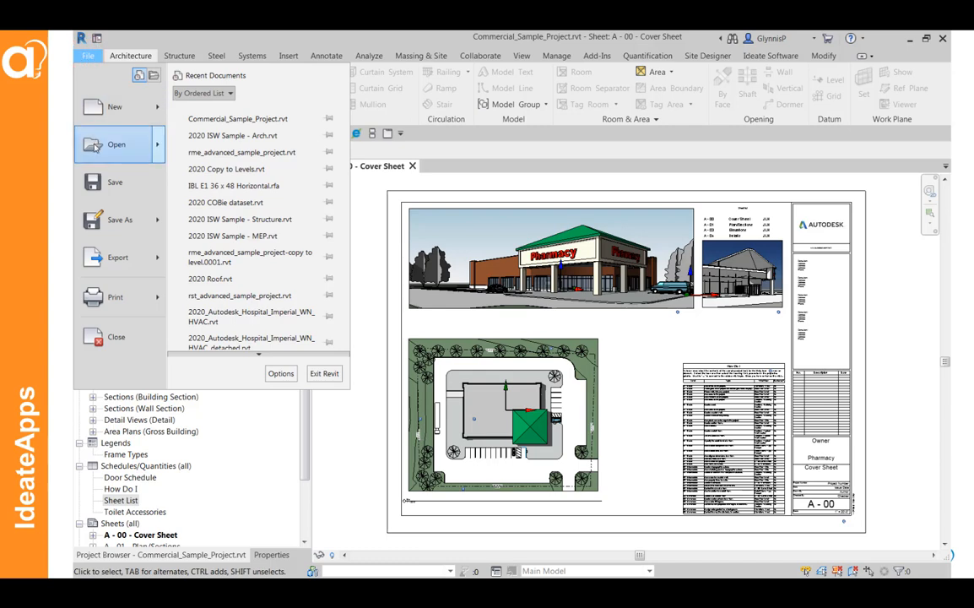
pyautogui.click(116, 144)
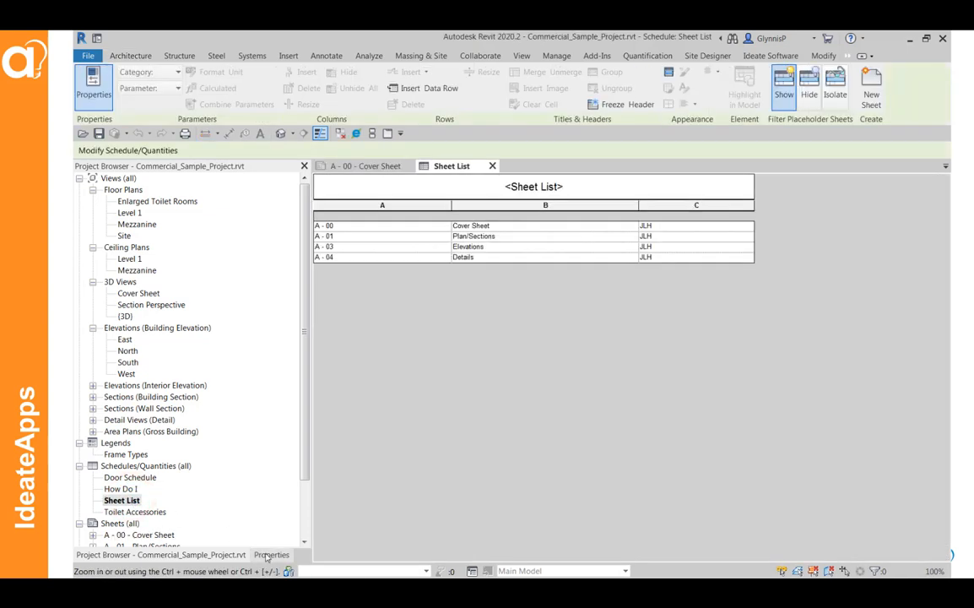
# Step: Schedule the Checked By field in the Sheet List, then launch Ideate ReNumber
pyautogui.click(245, 301)
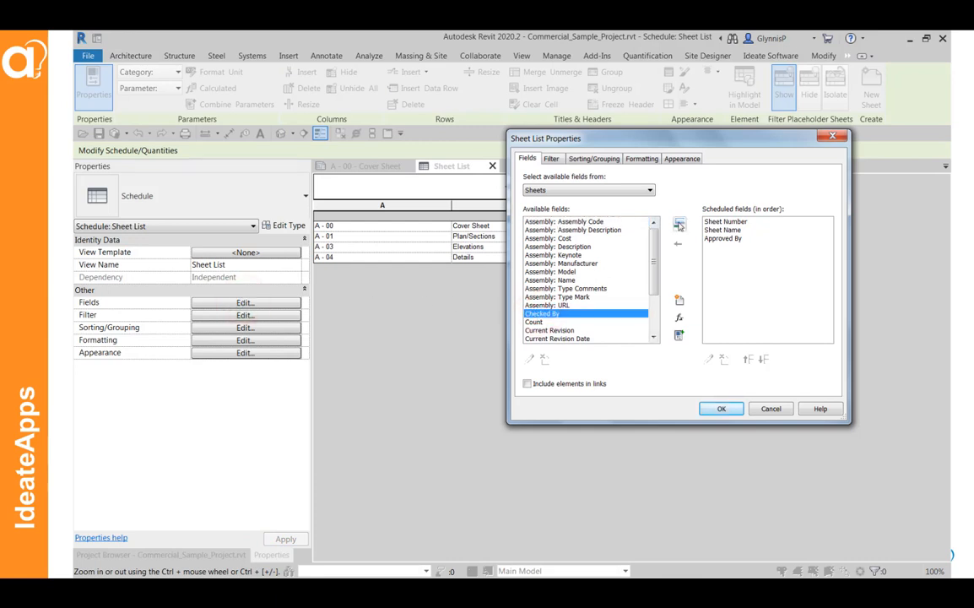
pyautogui.click(721, 408)
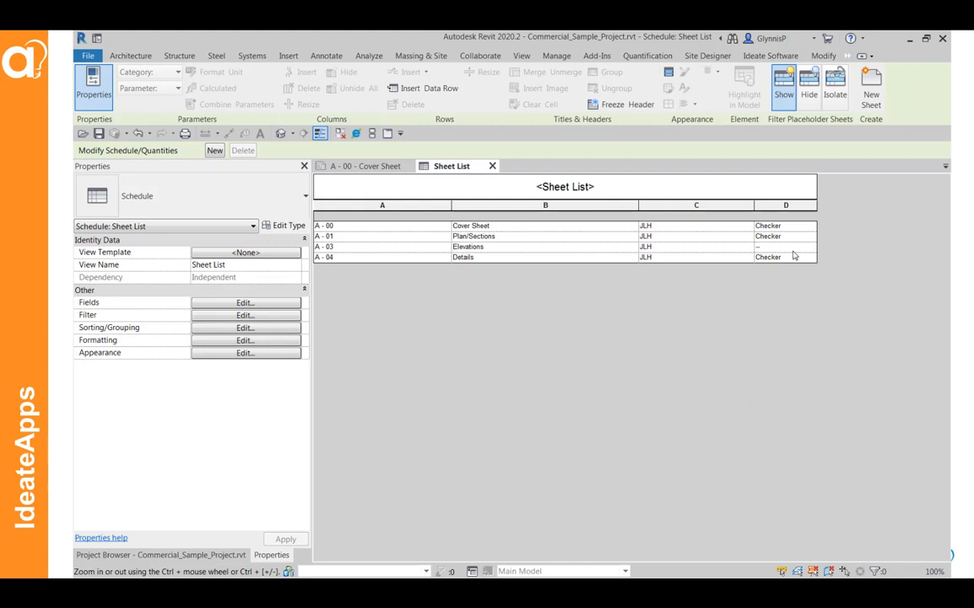
pyautogui.click(771, 52)
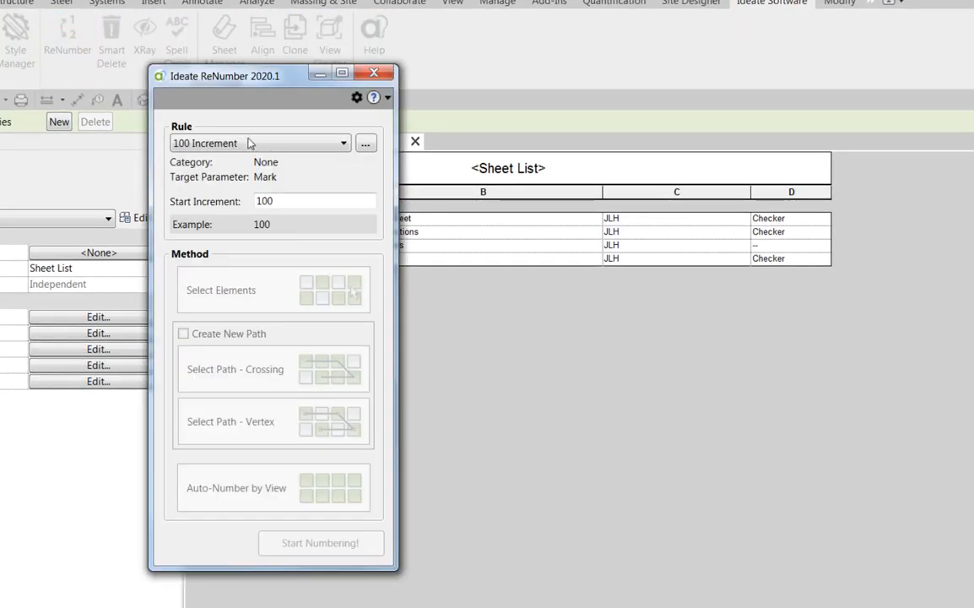
# Step: Check the rule list, open Manage Rules, and start importing a rule file
pyautogui.click(343, 143)
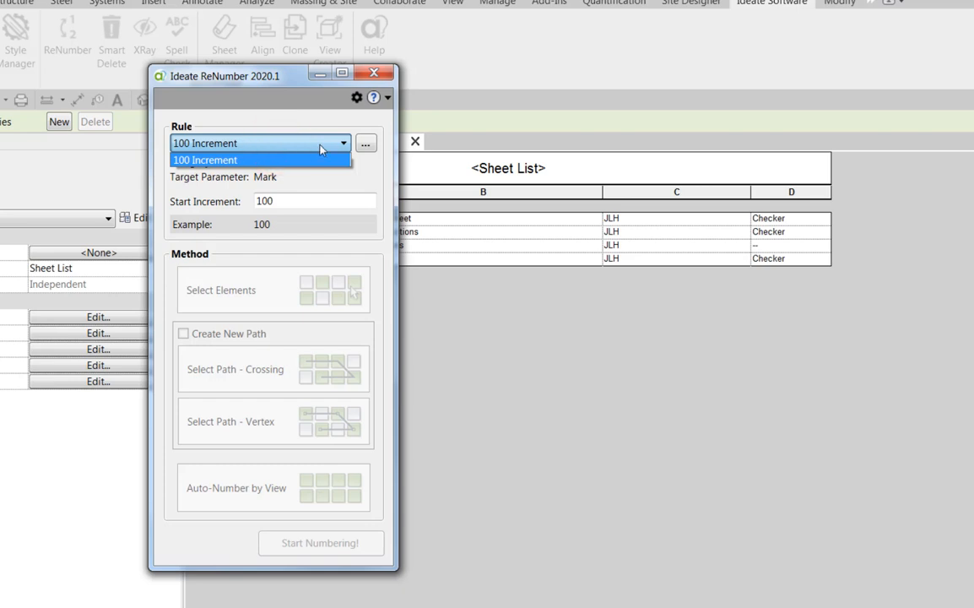
pyautogui.click(343, 143)
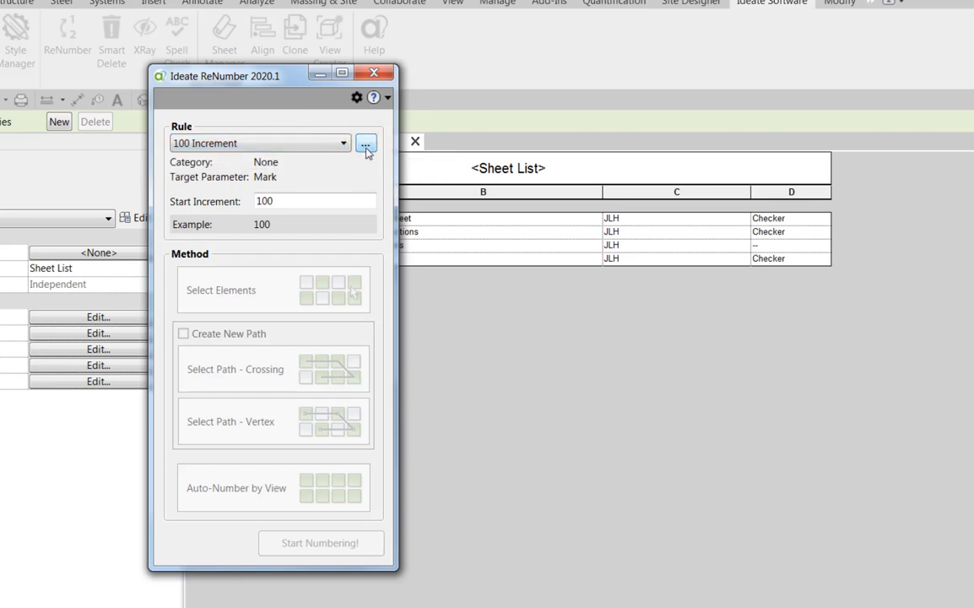
pyautogui.click(366, 143)
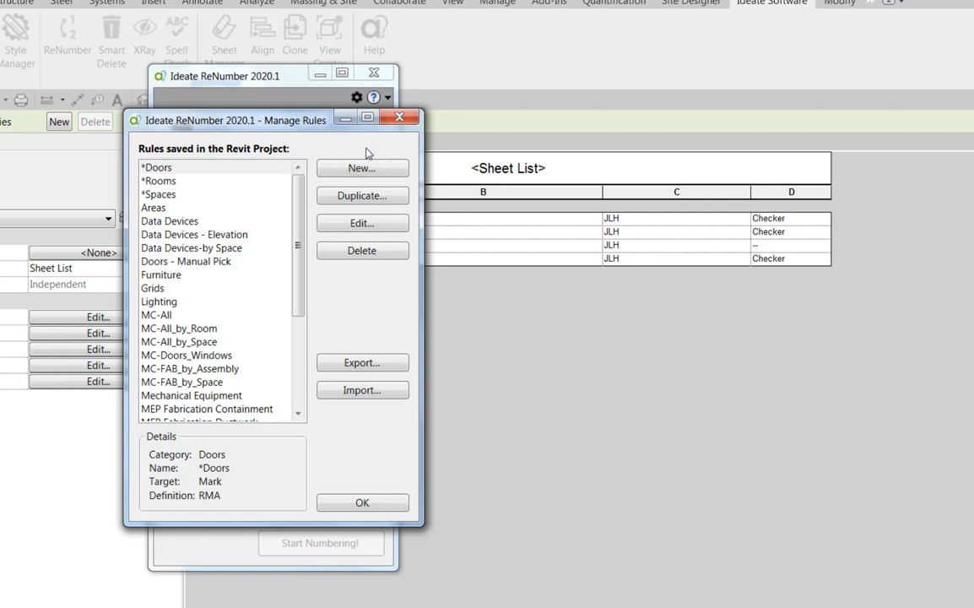
pyautogui.moveTo(270, 235)
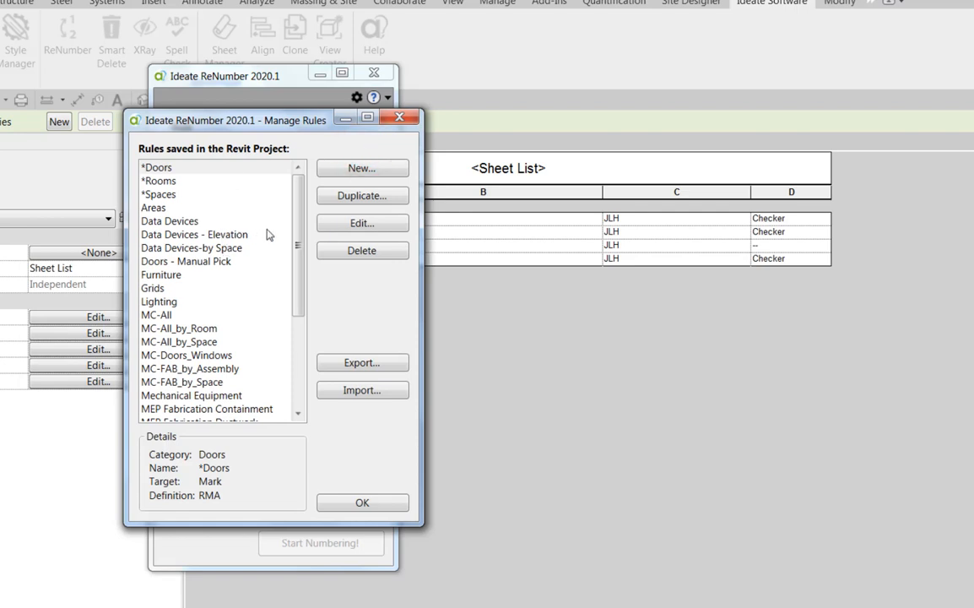
pyautogui.scroll(-3)
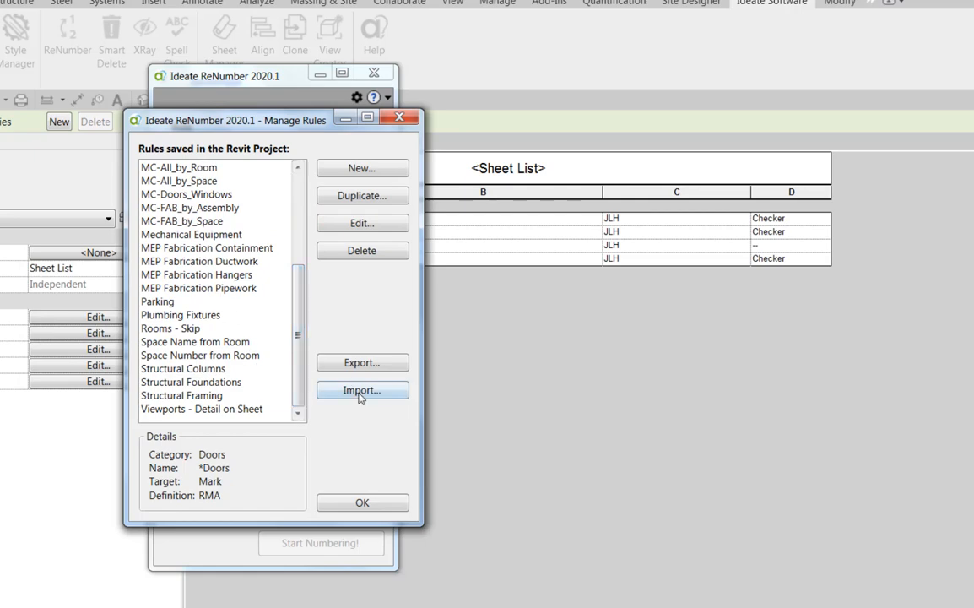
pyautogui.click(361, 390)
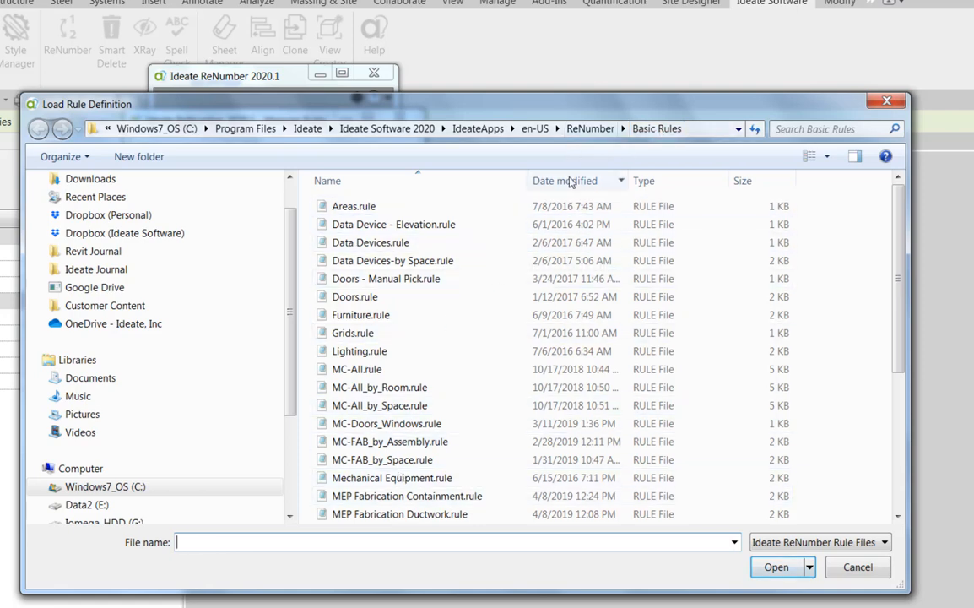
# Step: Import 'Sheets - 1 of ##.rule' from the Bonus Rules folder and open it for editing
pyautogui.click(38, 128)
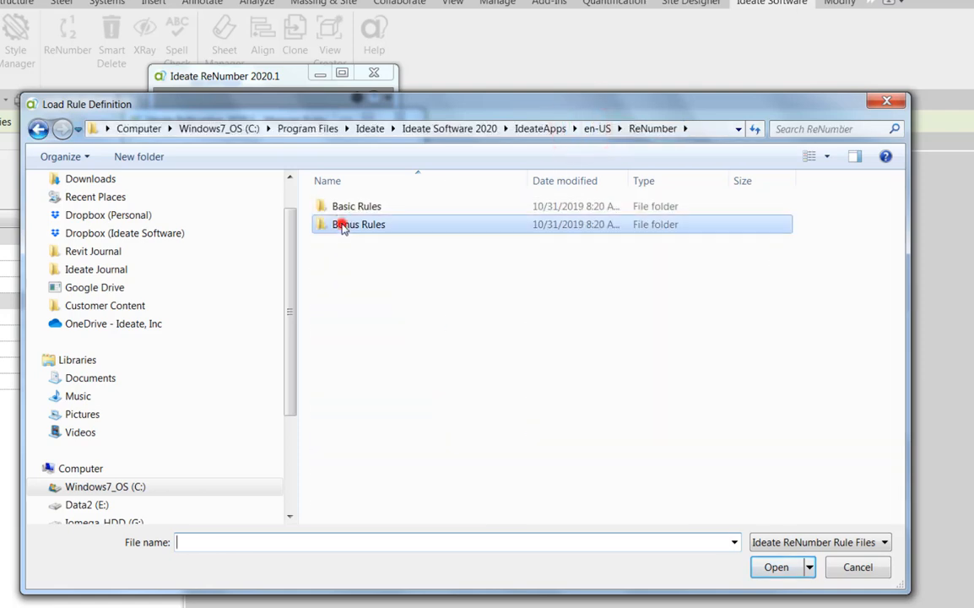
pyautogui.doubleClick(359, 223)
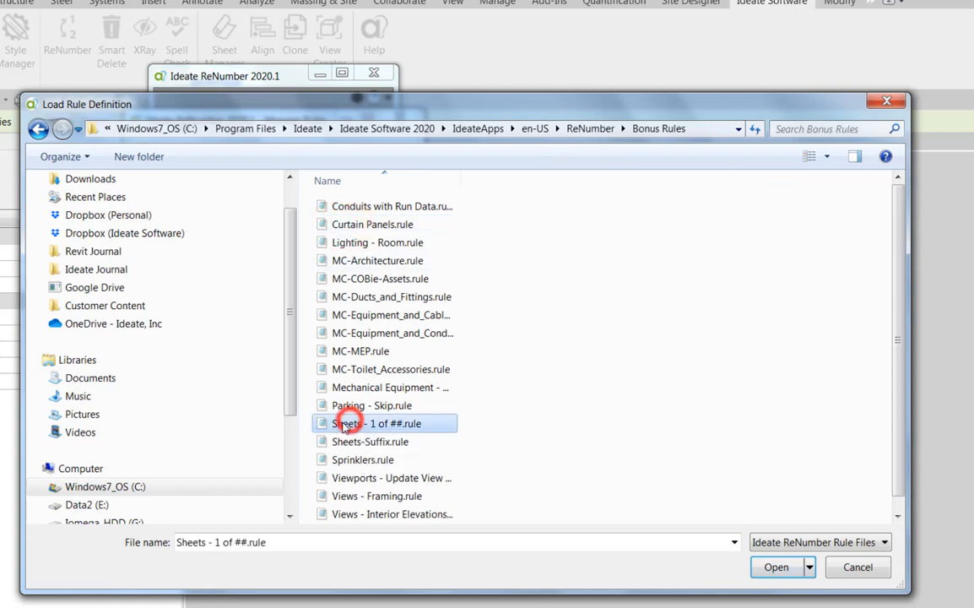
pyautogui.click(775, 566)
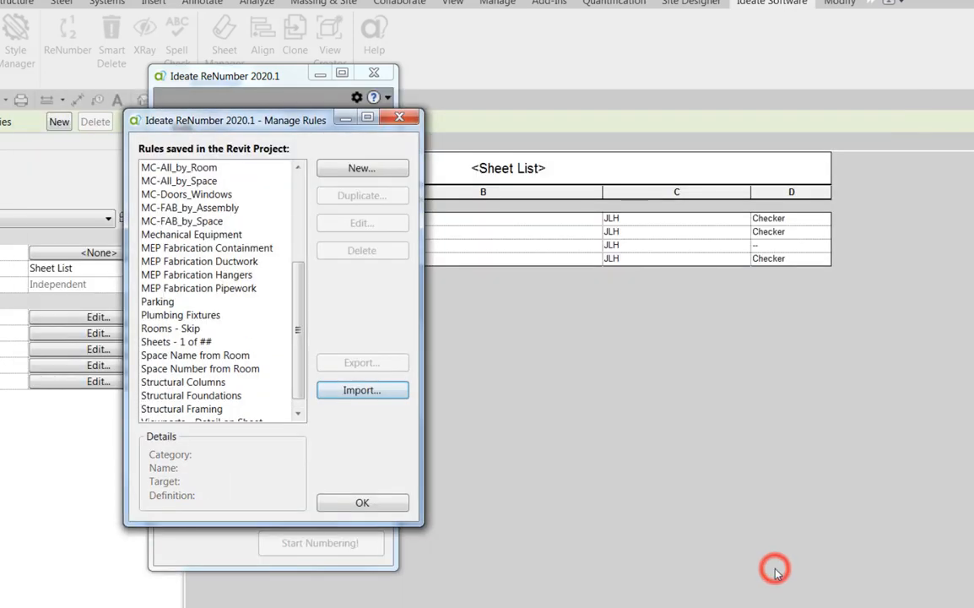
pyautogui.moveTo(300, 344)
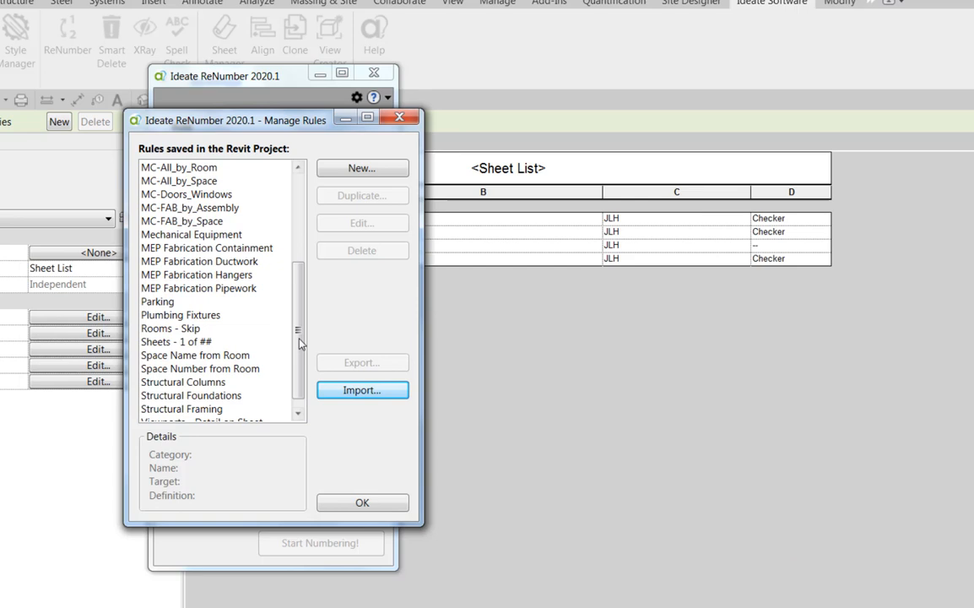
pyautogui.click(176, 328)
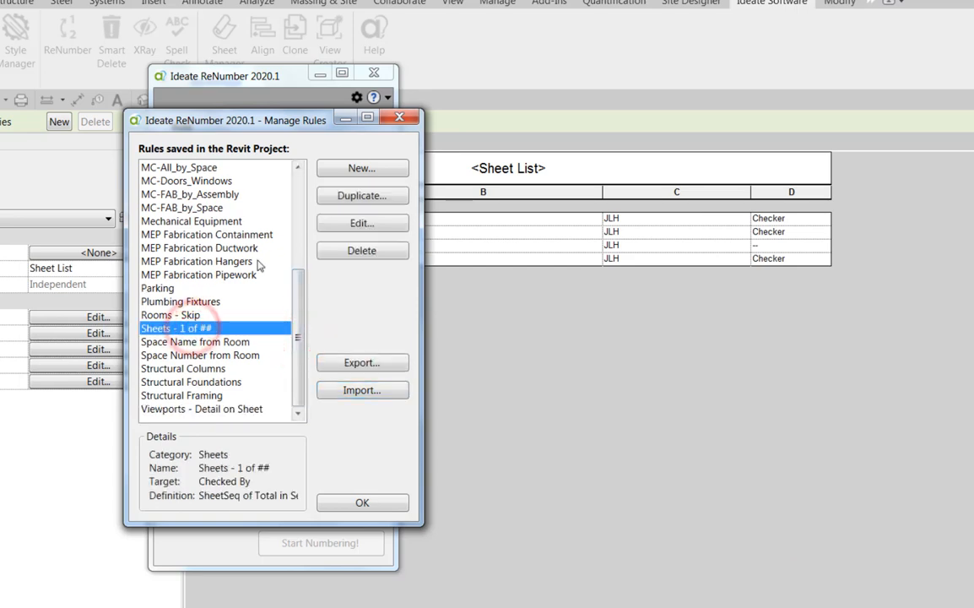
pyautogui.click(361, 223)
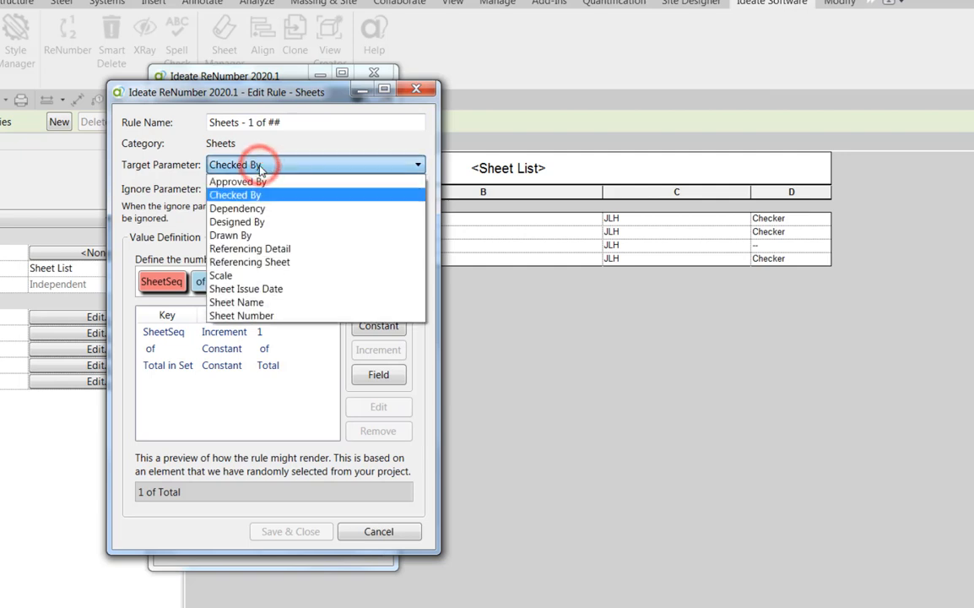
pyautogui.moveTo(247, 201)
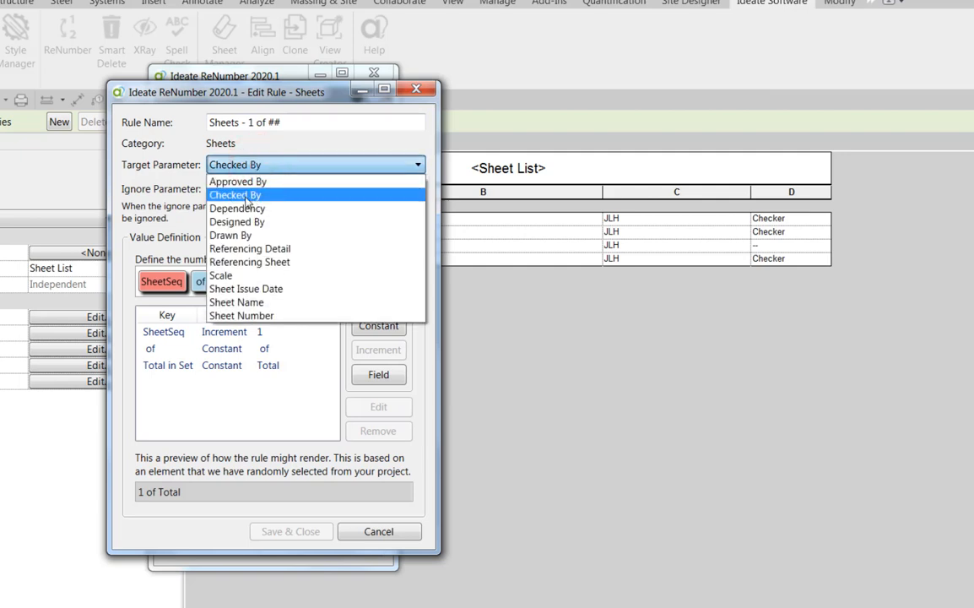
# Step: Leave Checked By as the target parameter and cancel the Edit Rule window
pyautogui.click(244, 188)
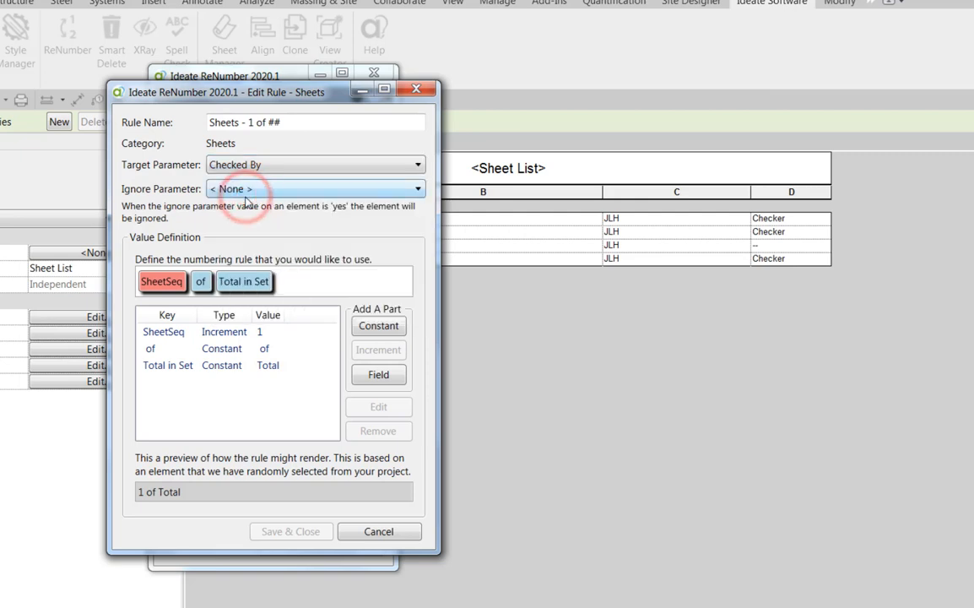
pyautogui.click(379, 531)
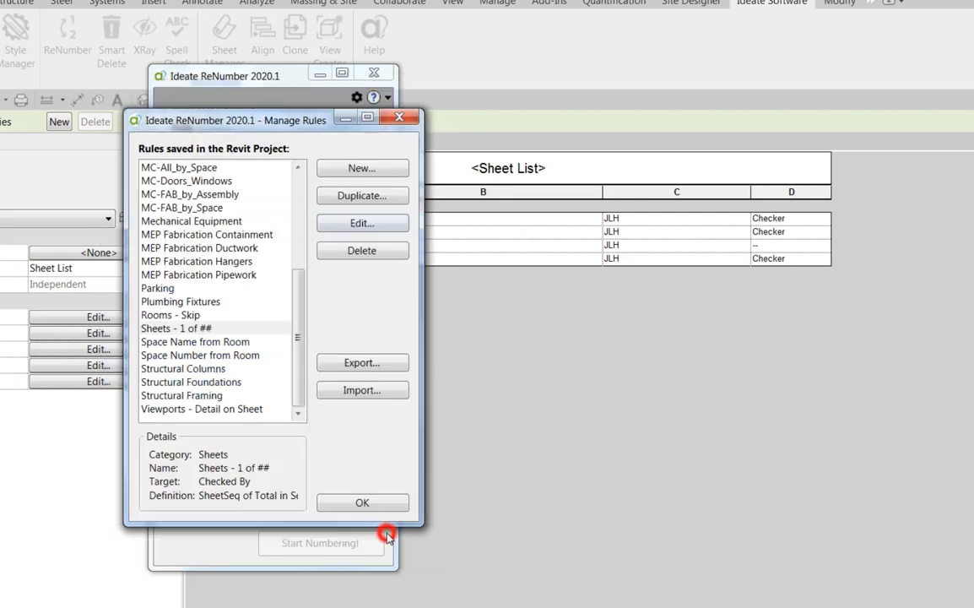
# Step: Run the rule, accept Checked By values 1 of 4 through 4 of 4, and close ReNumber
pyautogui.click(362, 502)
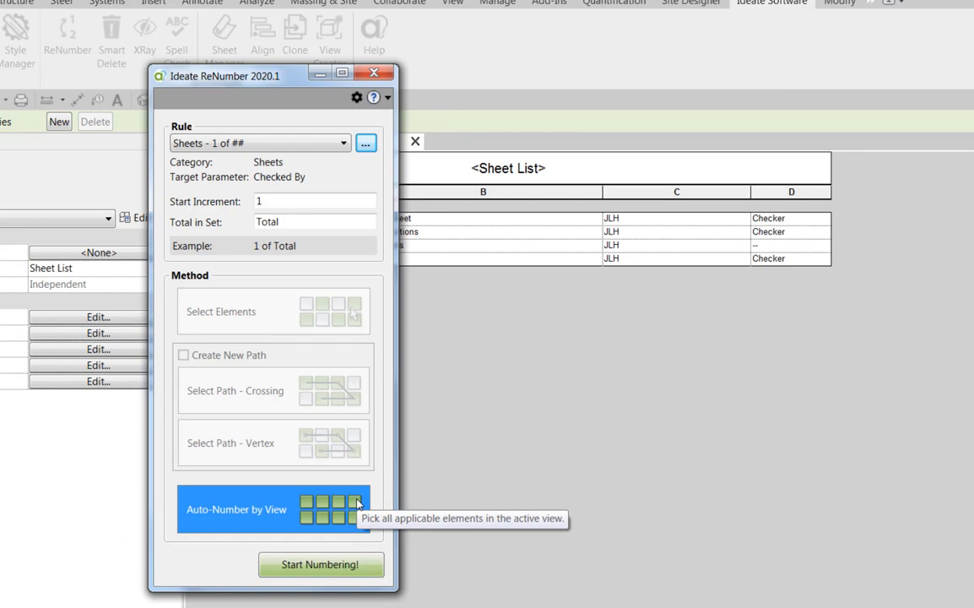
pyautogui.moveTo(284, 221)
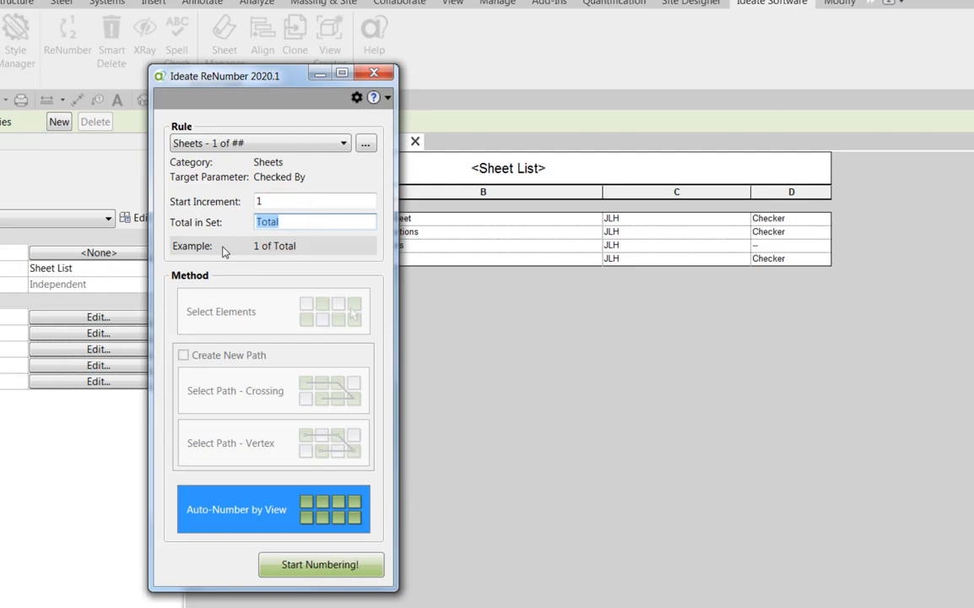
pyautogui.moveTo(642, 312)
pyautogui.write('4')
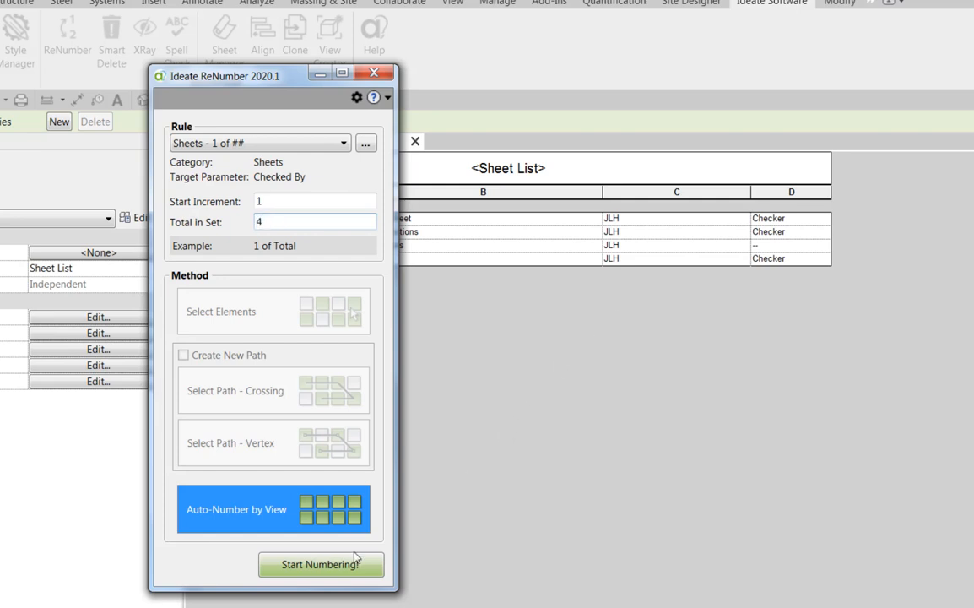
pyautogui.click(320, 564)
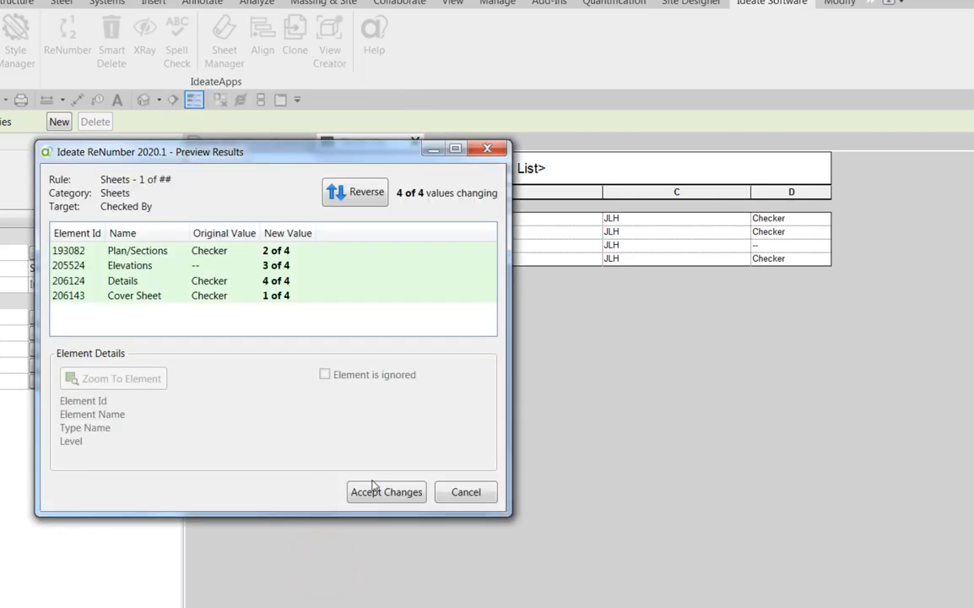
pyautogui.click(386, 491)
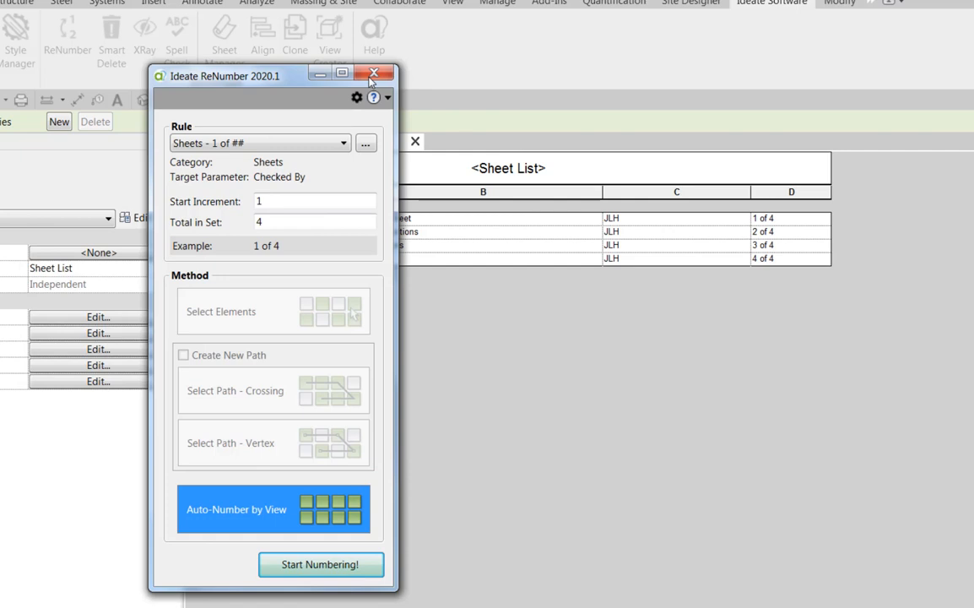
pyautogui.click(374, 73)
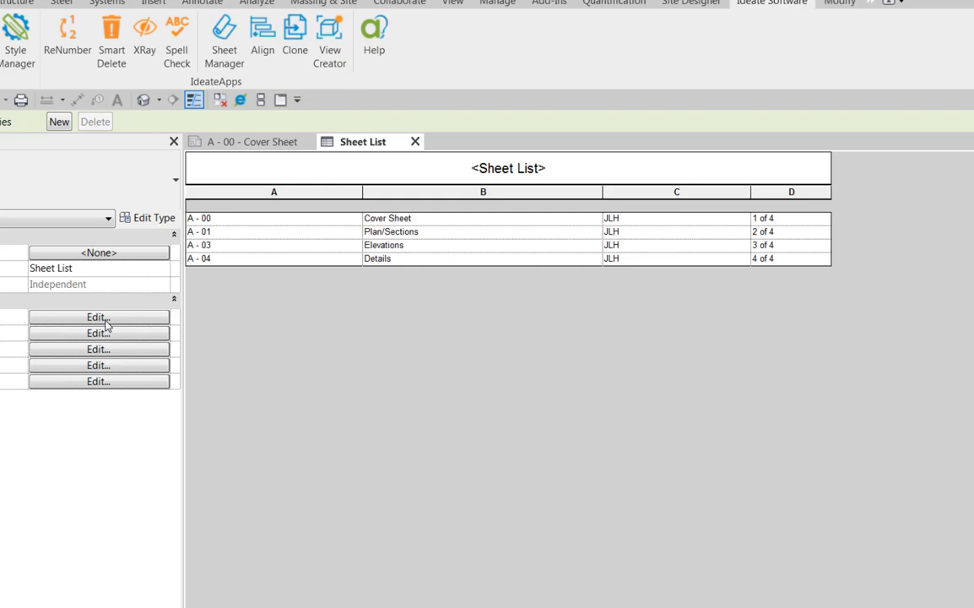
# Step: Turn on grand totals in the Sheet List's sorting/grouping, then show the A-00 Cover Sheet
pyautogui.click(98, 349)
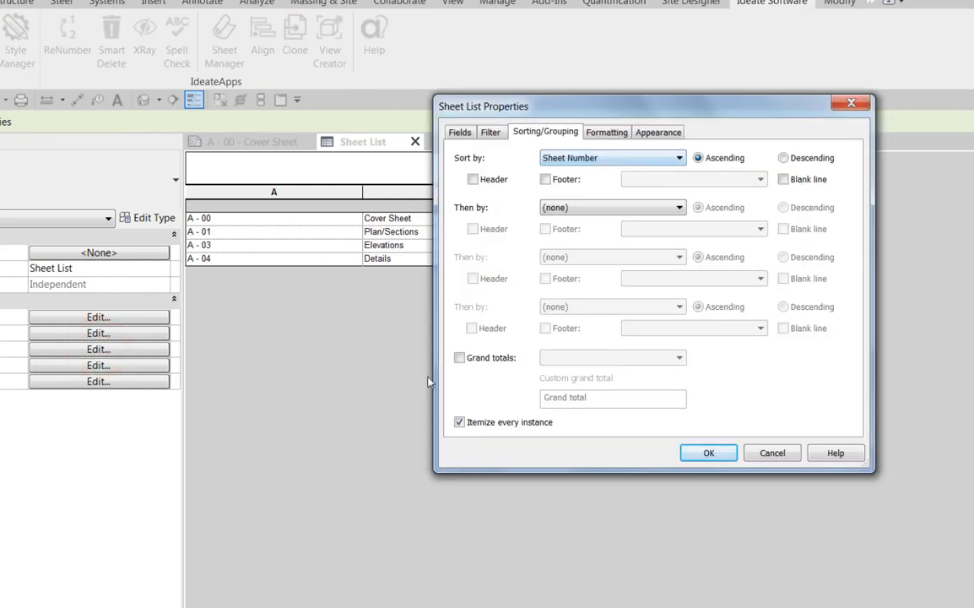
pyautogui.click(708, 452)
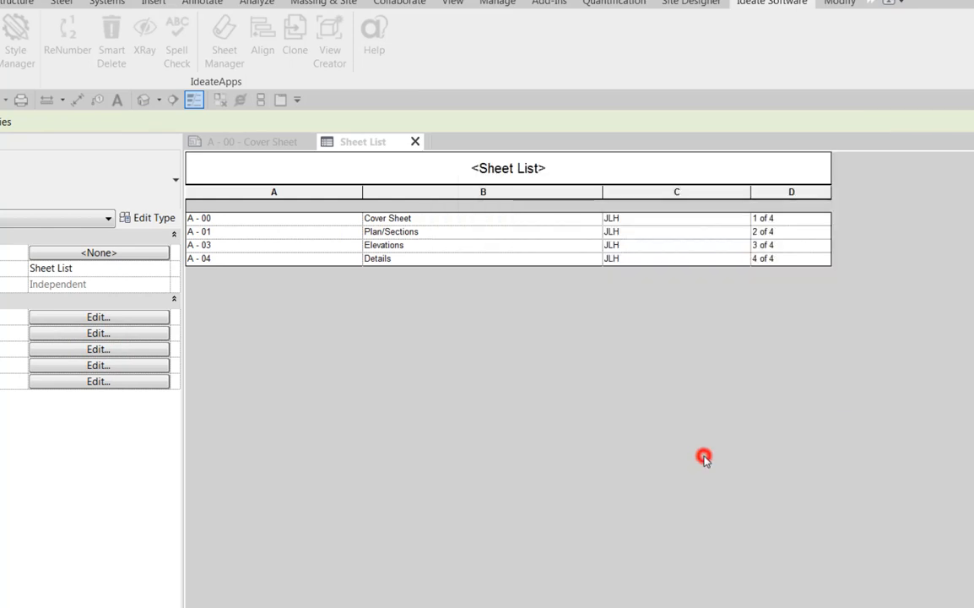
pyautogui.click(704, 458)
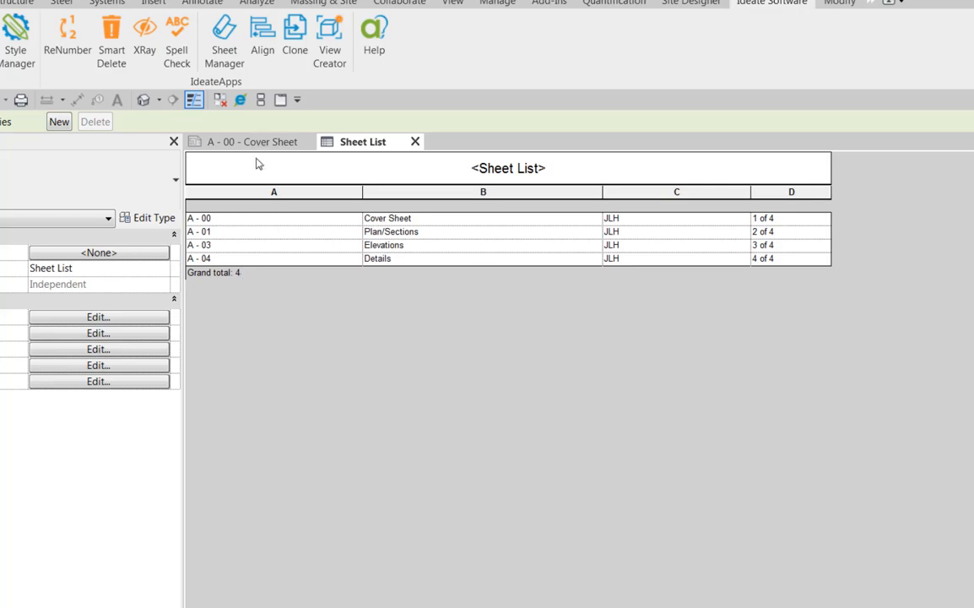
pyautogui.click(250, 141)
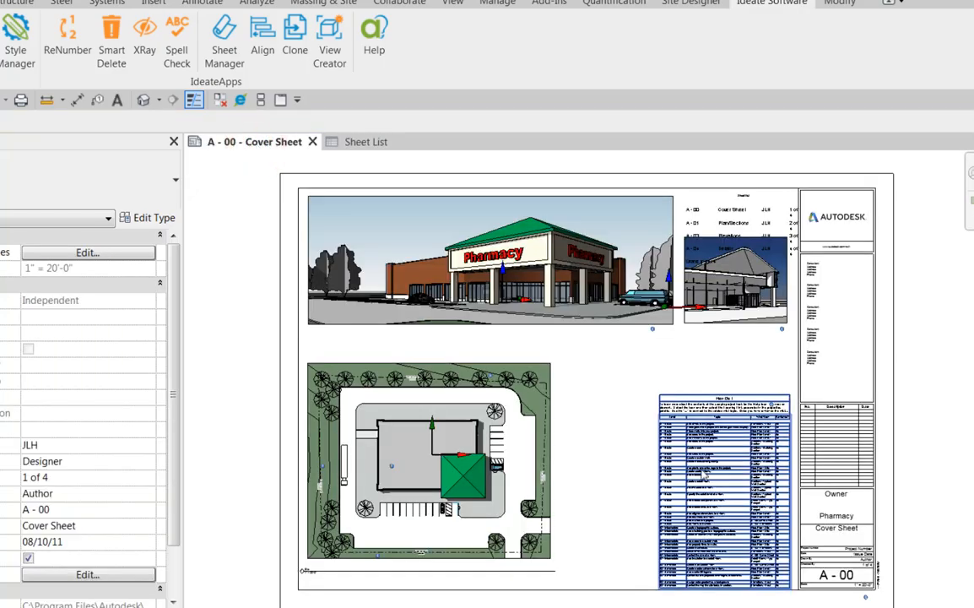
# Step: Edit the cover sheet's E1 30 x 42 Horizontal title block family and select its CHK label
pyautogui.click(822, 515)
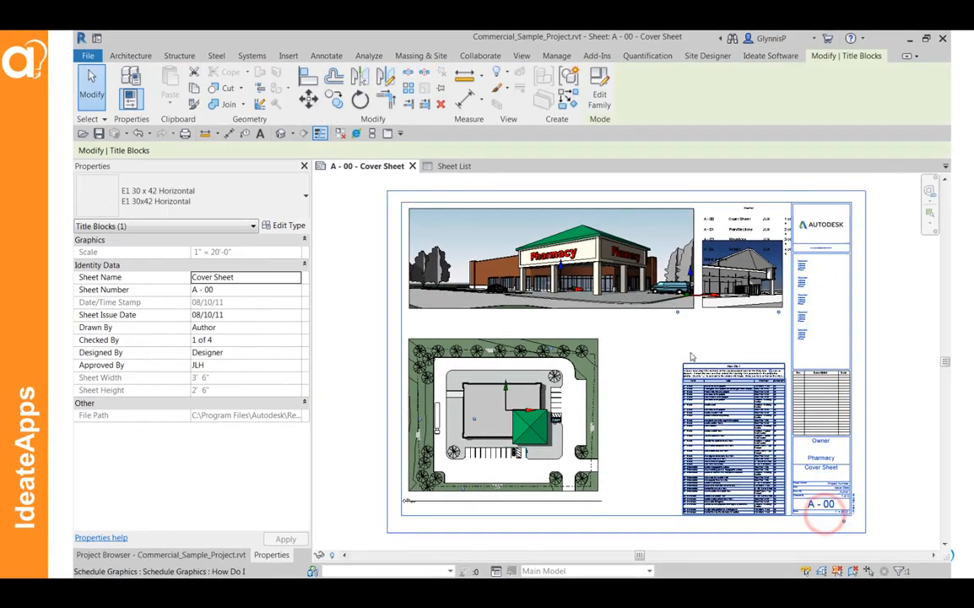
pyautogui.click(598, 95)
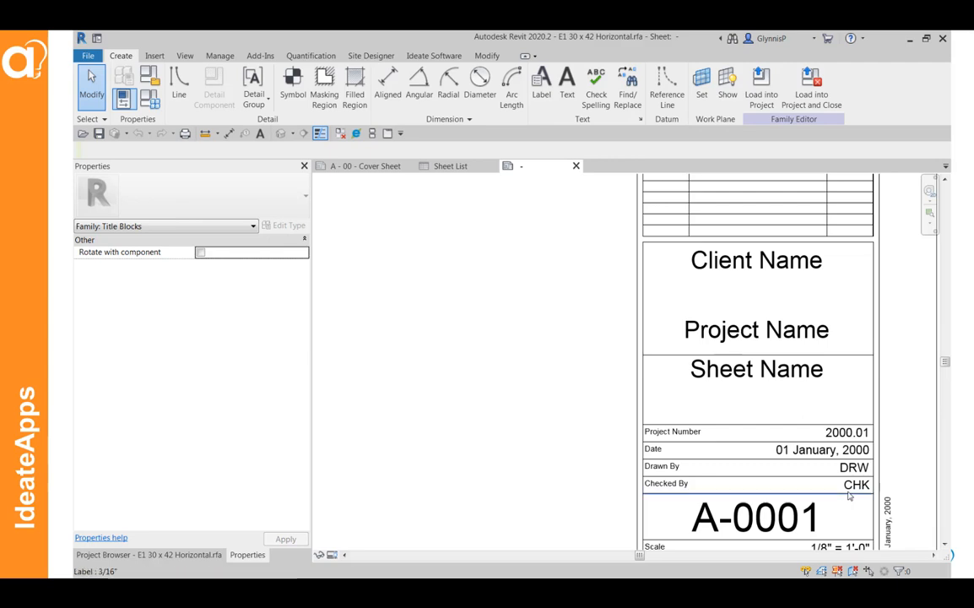
pyautogui.click(855, 484)
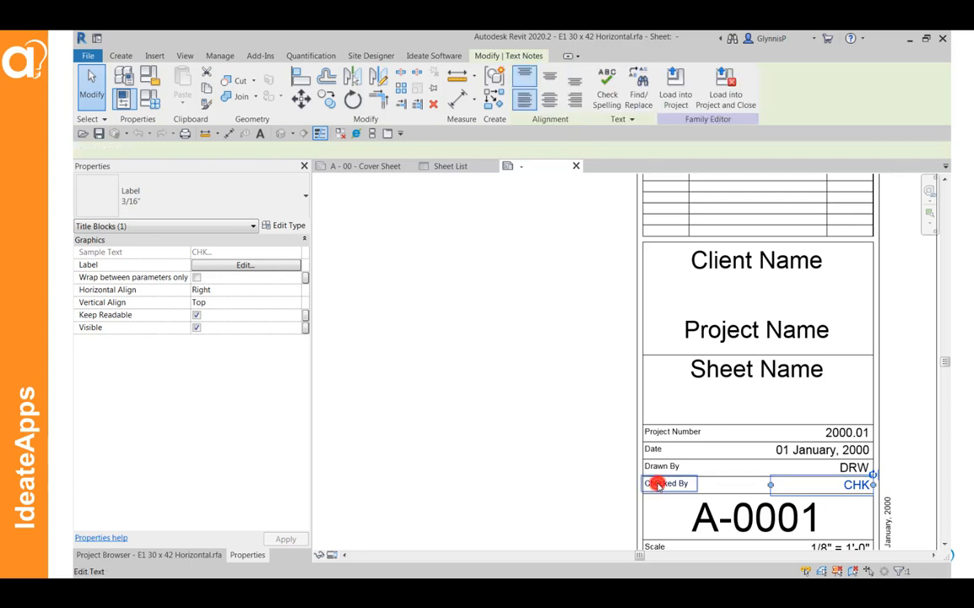
# Step: Change the 'Checked By' text note to 'Sheet Number:' and reselect the CHK label
pyautogui.doubleClick(668, 483)
pyautogui.write('Sheet Number')
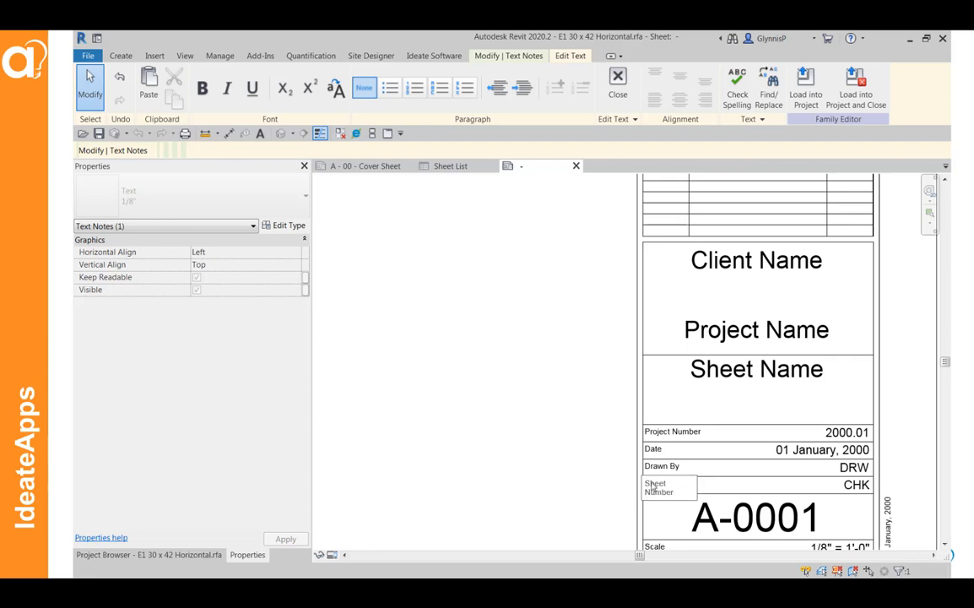
pyautogui.click(668, 487)
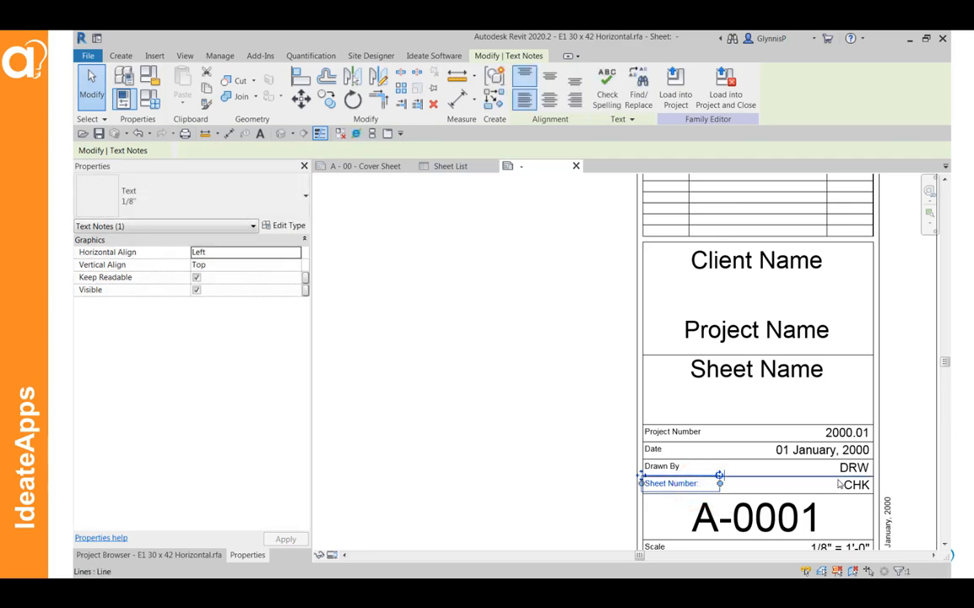
pyautogui.click(854, 484)
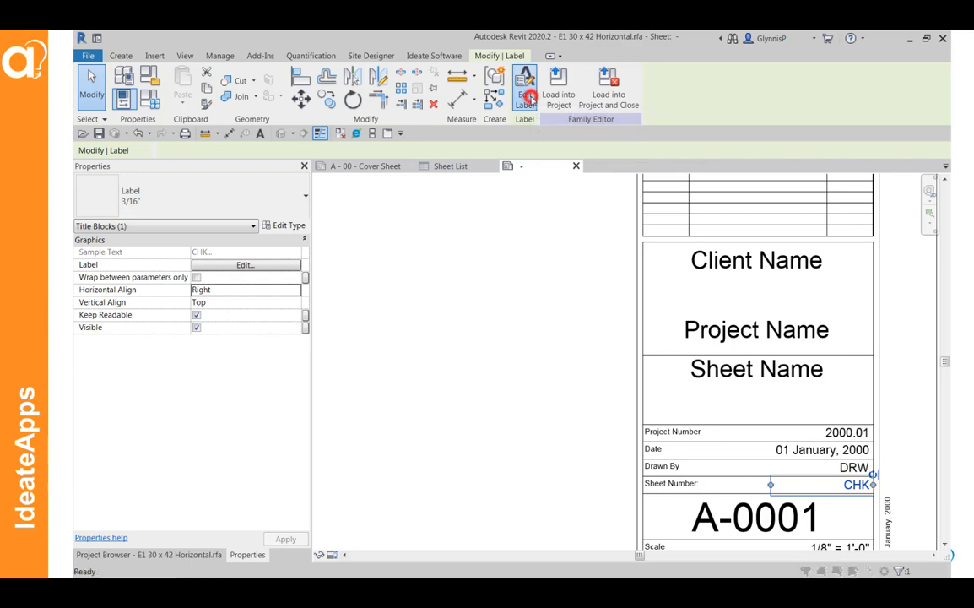
# Step: Confirm in Edit Label that the CHK label uses Checked By, then close it unchanged
pyautogui.click(244, 264)
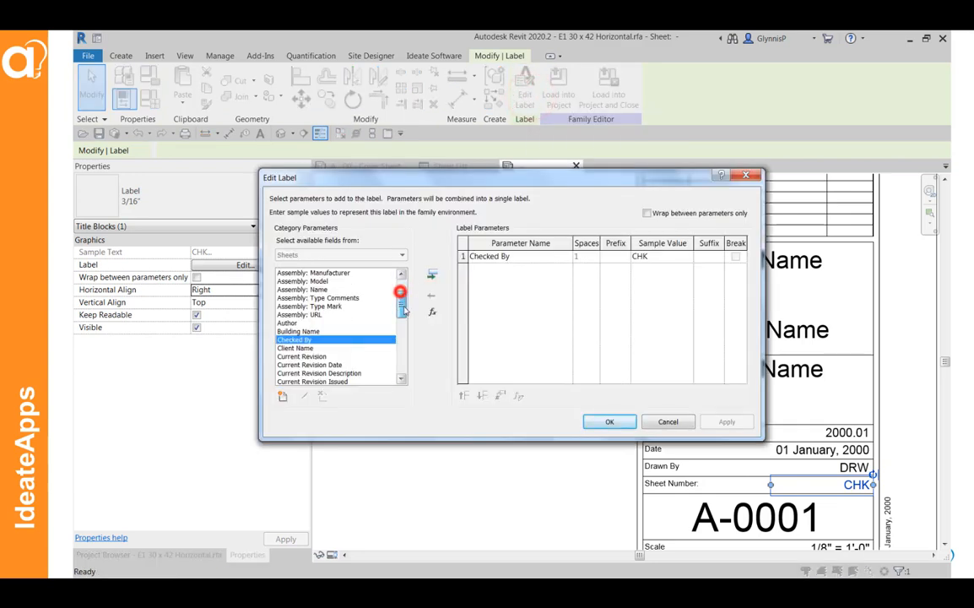
pyautogui.scroll(-3)
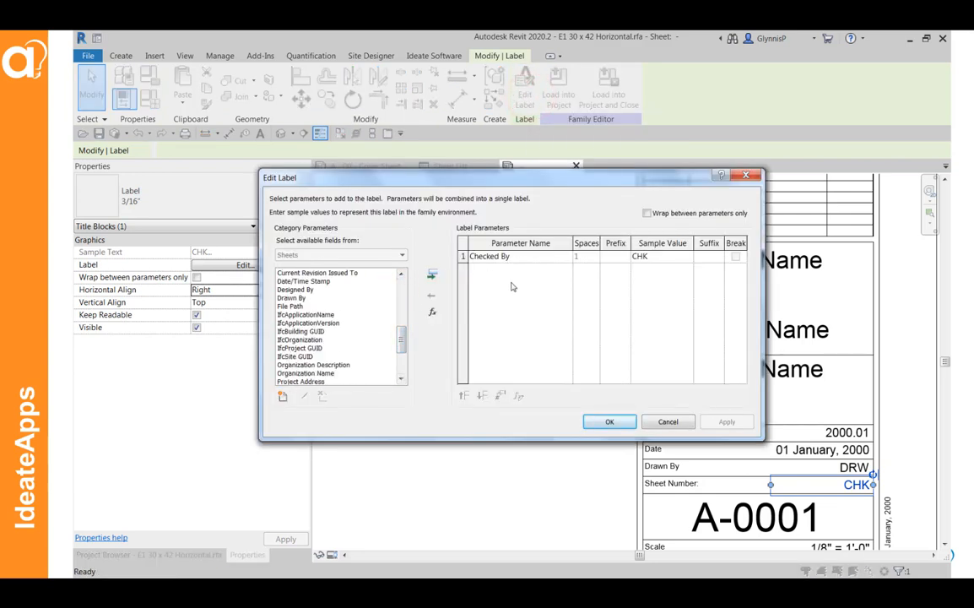
pyautogui.click(609, 421)
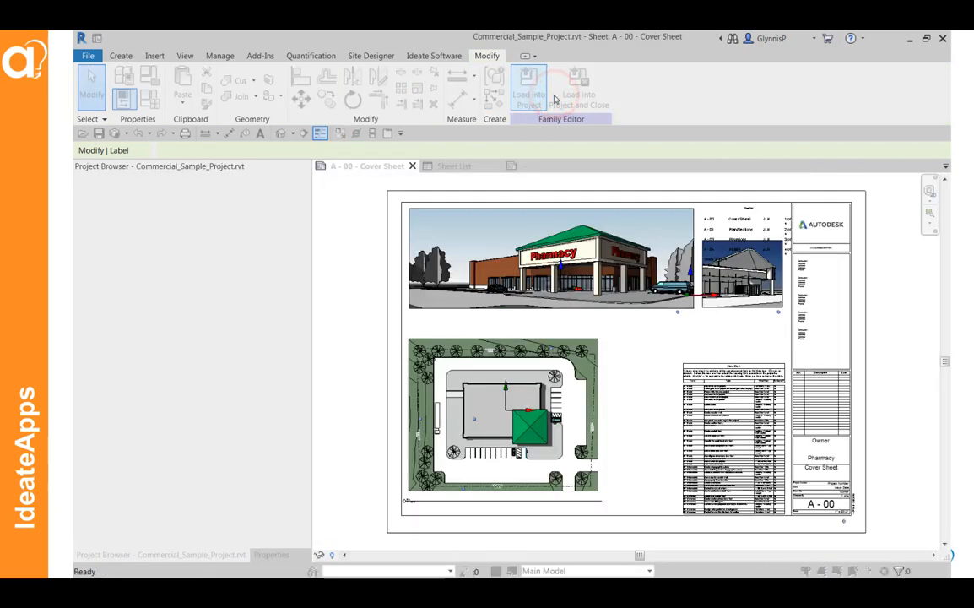
# Step: Overwrite the project's title block family with the Sheet Number-labelled version
pyautogui.click(460, 287)
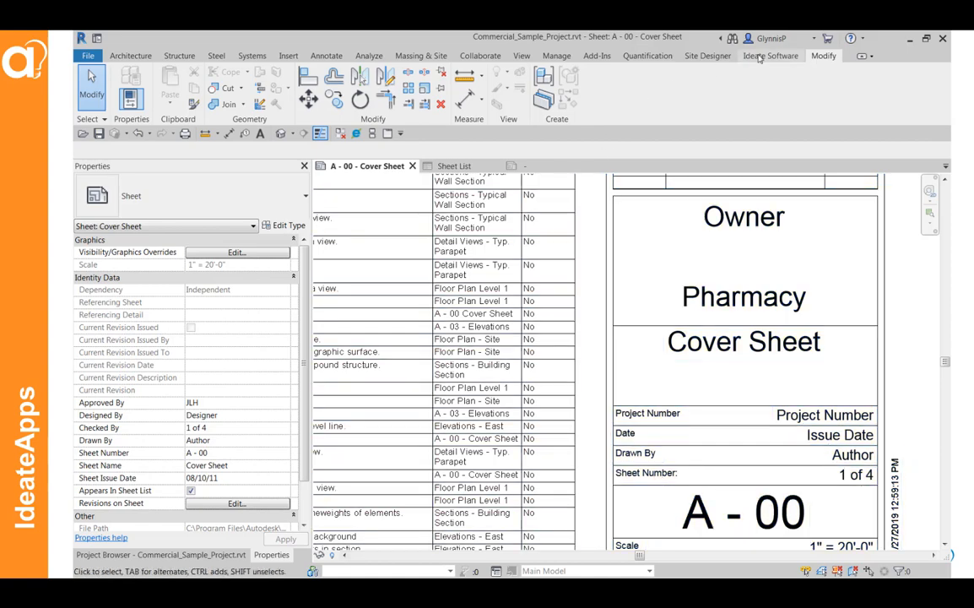
pyautogui.click(769, 55)
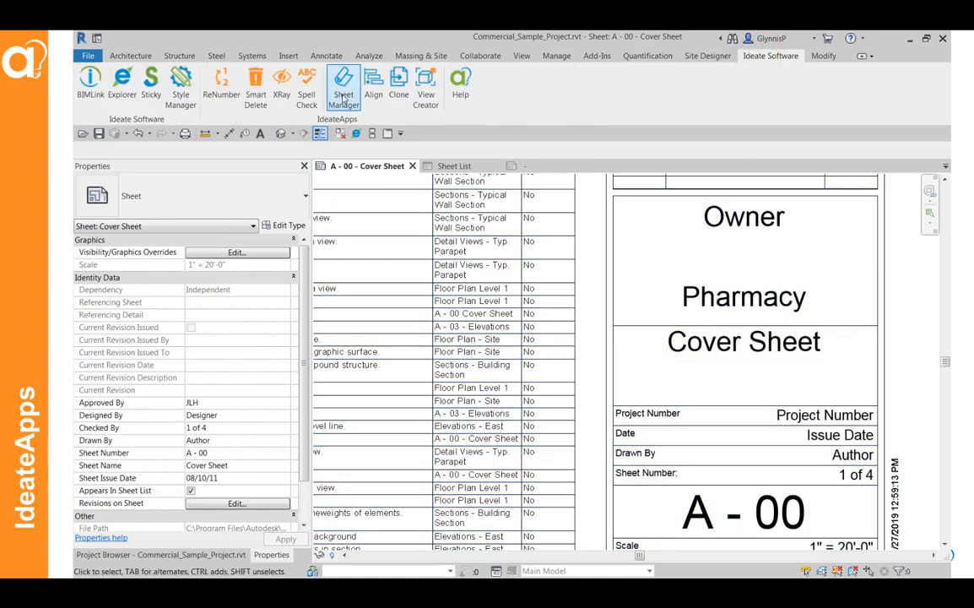
# Step: In Ideate SheetManager, create sheets from the Ceiling Plan and Gross Building Level 1 views
pyautogui.click(343, 85)
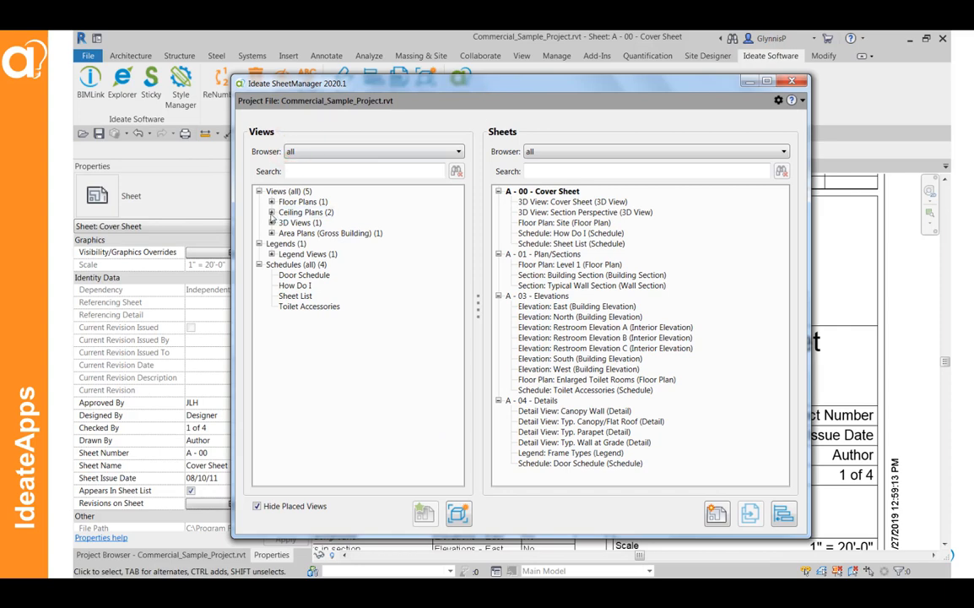
pyautogui.click(272, 212)
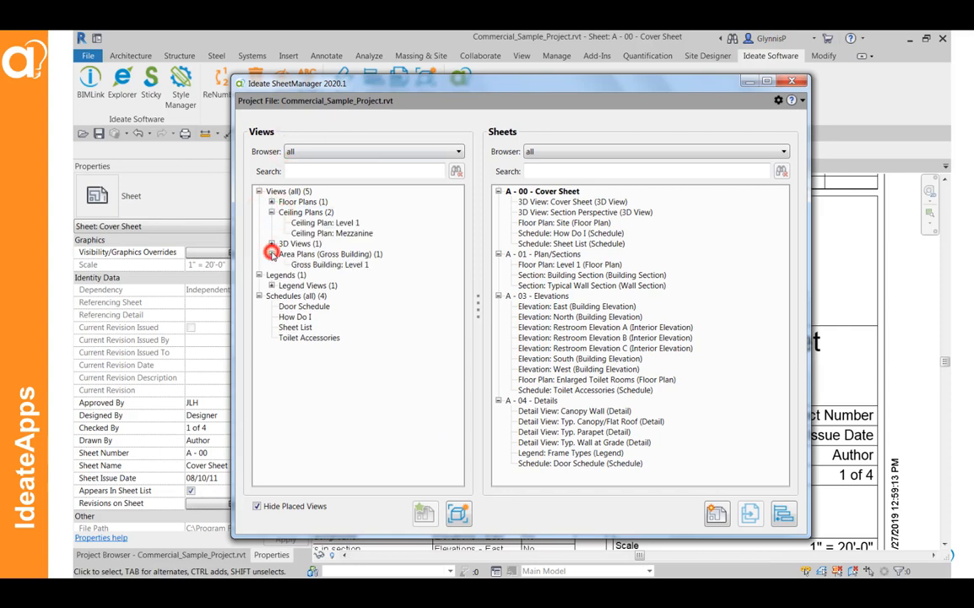
pyautogui.click(325, 222)
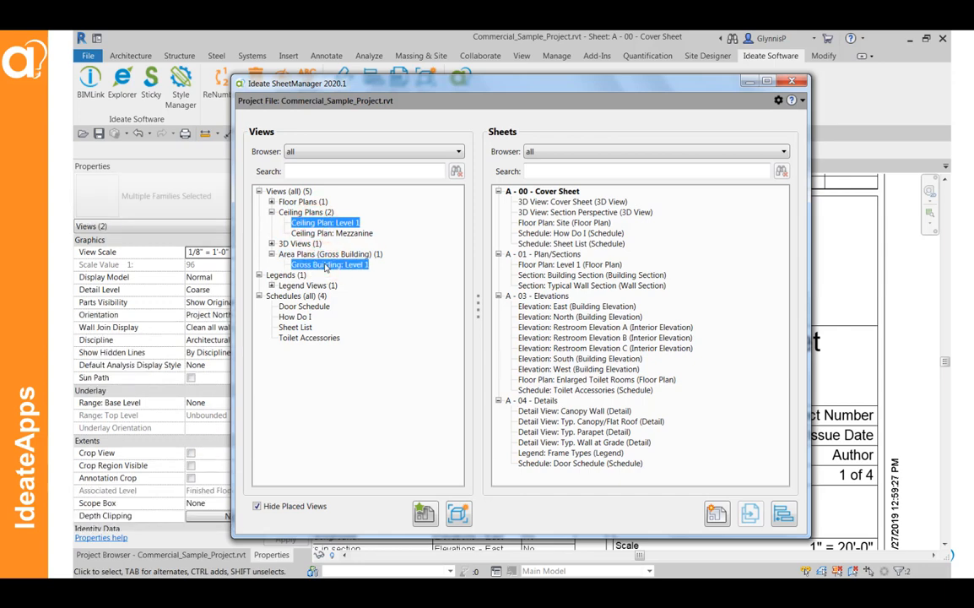
pyautogui.rightClick(329, 264)
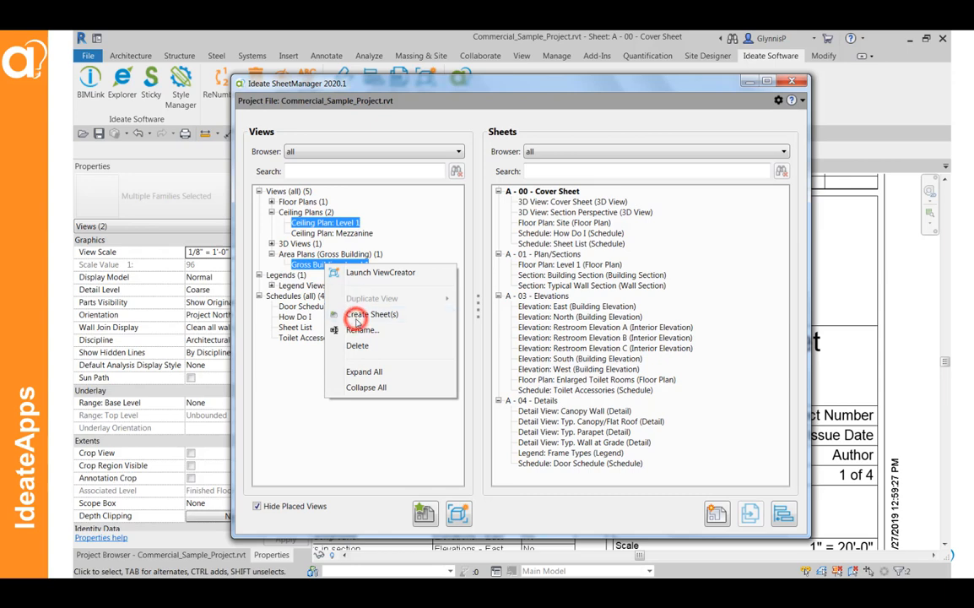
pyautogui.click(372, 314)
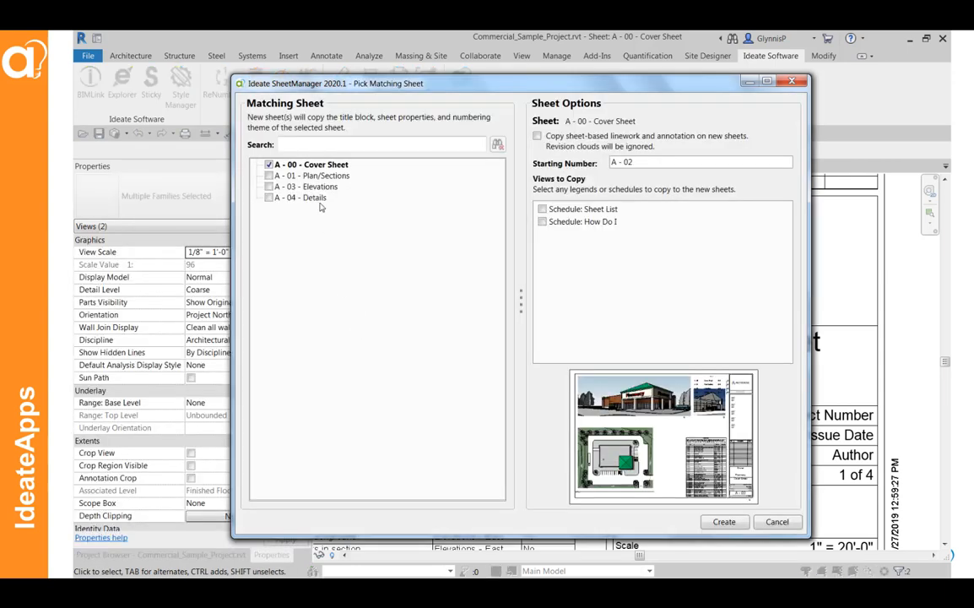
# Step: Match the new sheets to A-01 Plan/Sections, creating A-02 and A-05, then select both
pyautogui.click(311, 175)
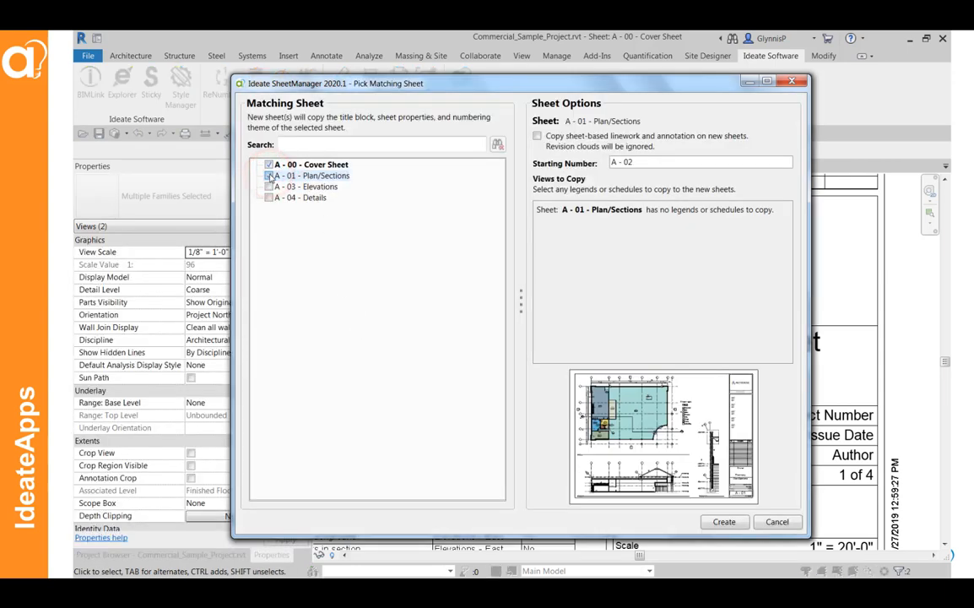
pyautogui.click(268, 174)
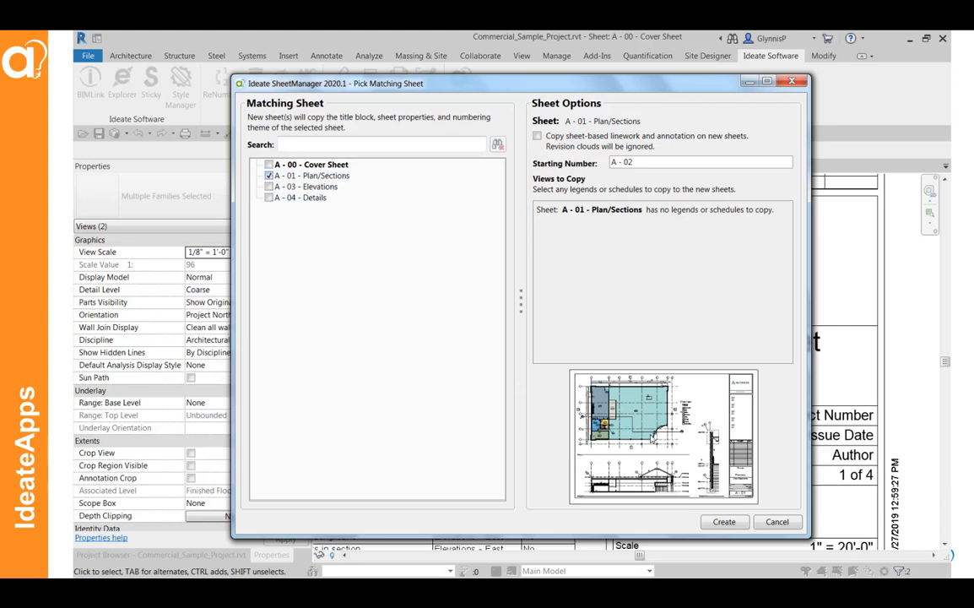
pyautogui.click(723, 521)
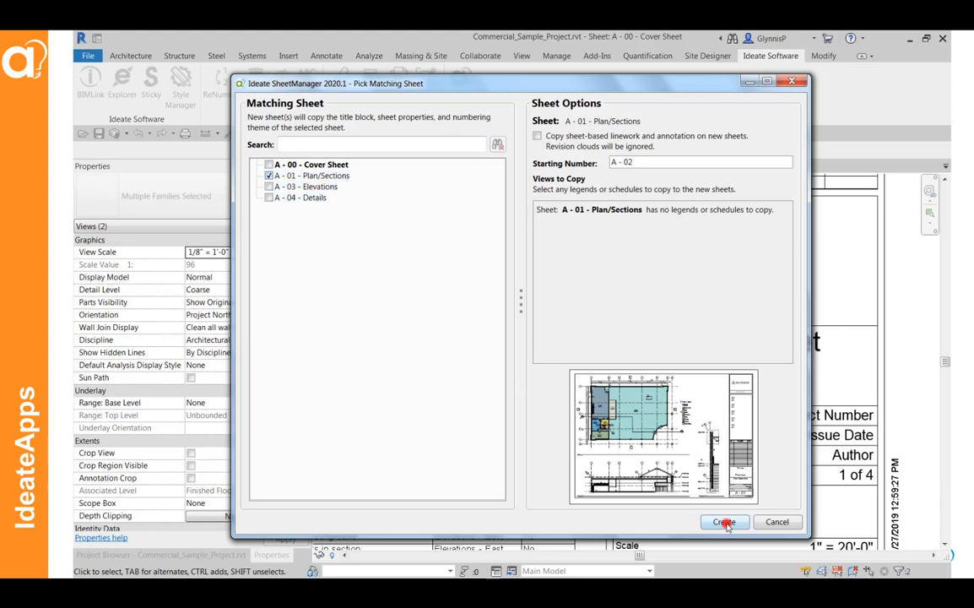
pyautogui.click(723, 521)
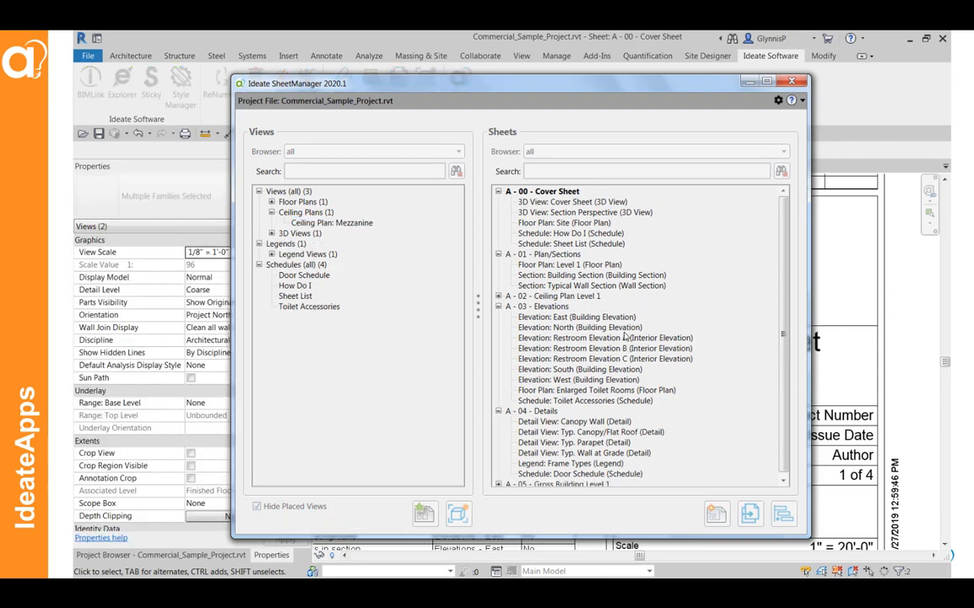
pyautogui.click(555, 295)
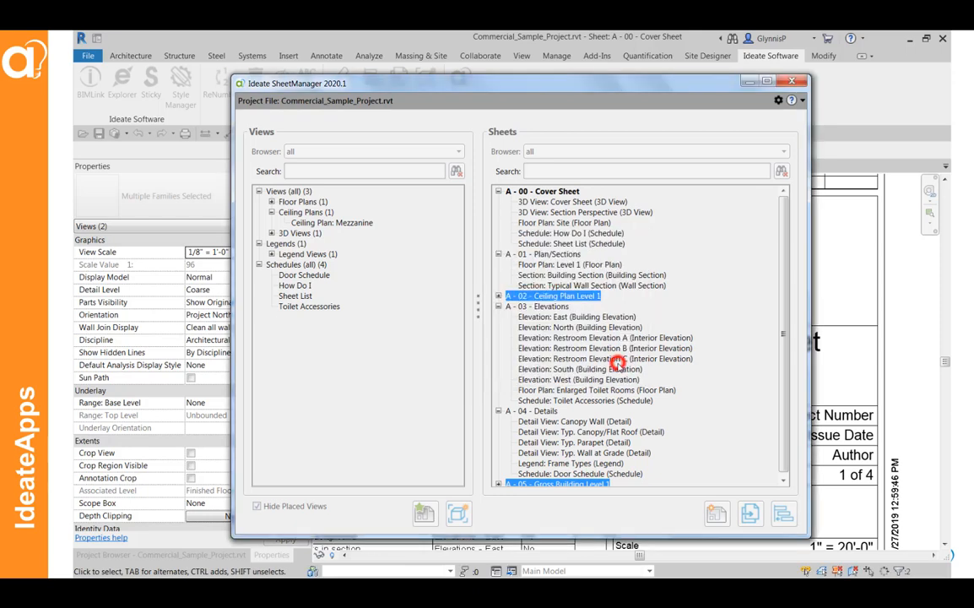
pyautogui.click(791, 80)
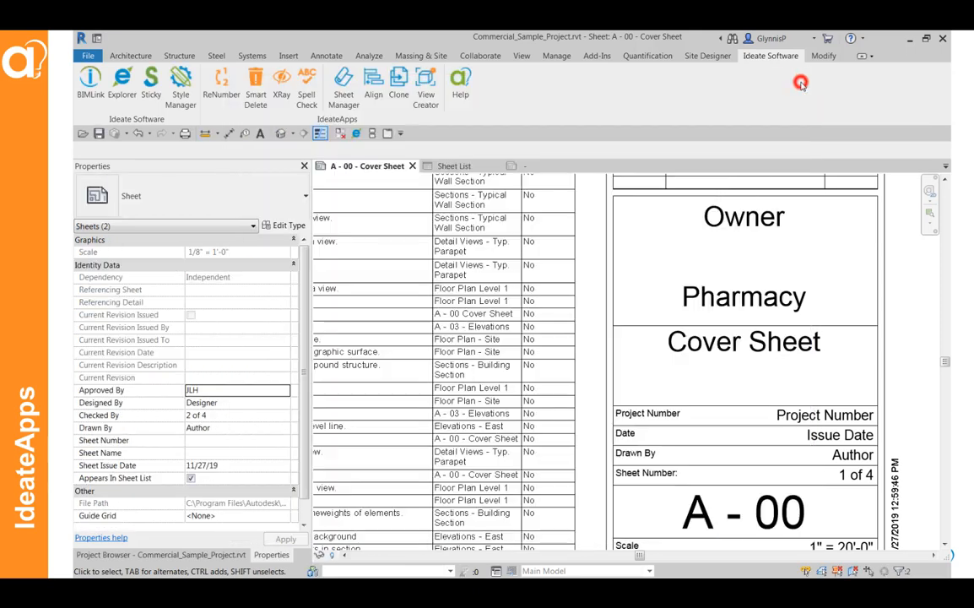
# Step: Show the Sheet List schedule and bring up the Ideate Software tools
pyautogui.click(456, 166)
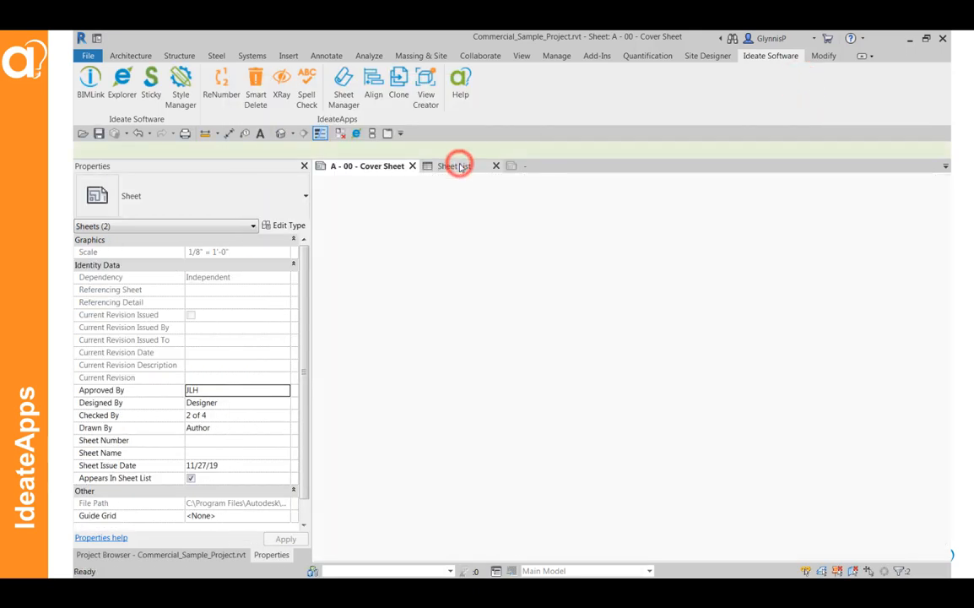
pyautogui.click(451, 166)
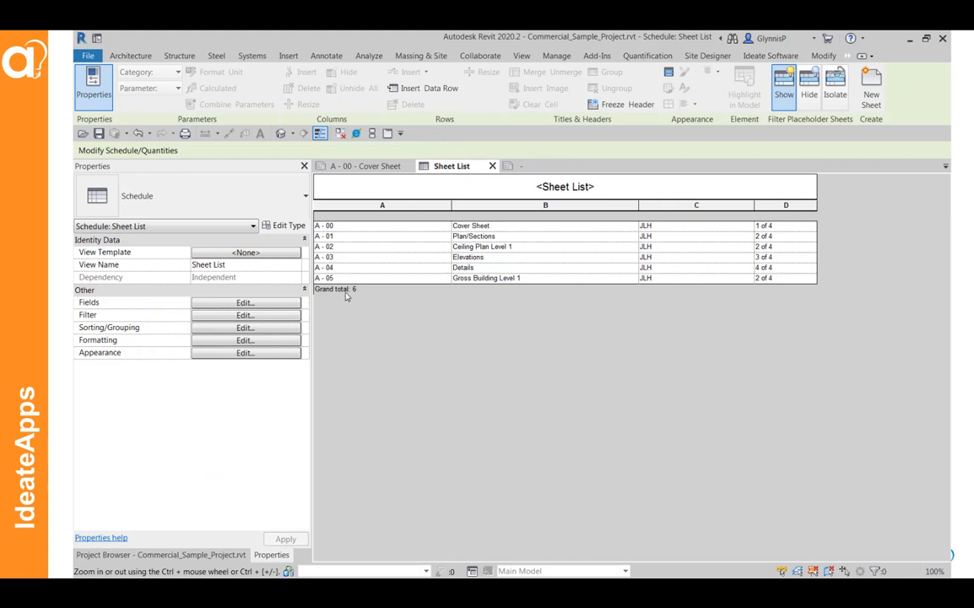
pyautogui.click(770, 56)
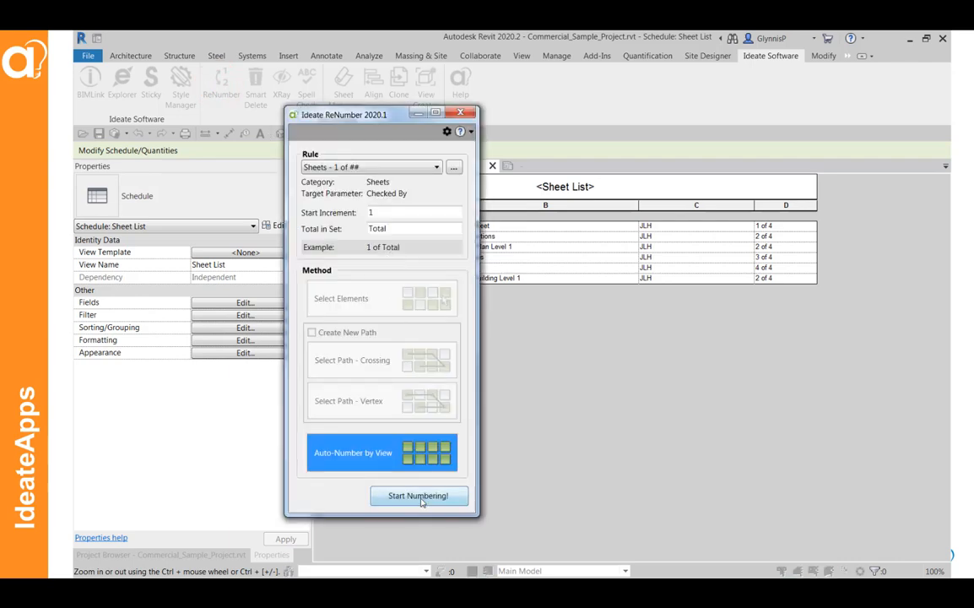
# Step: Renumber Checked By across the six sheets as 1 of 6 through 6 of 6
pyautogui.click(418, 496)
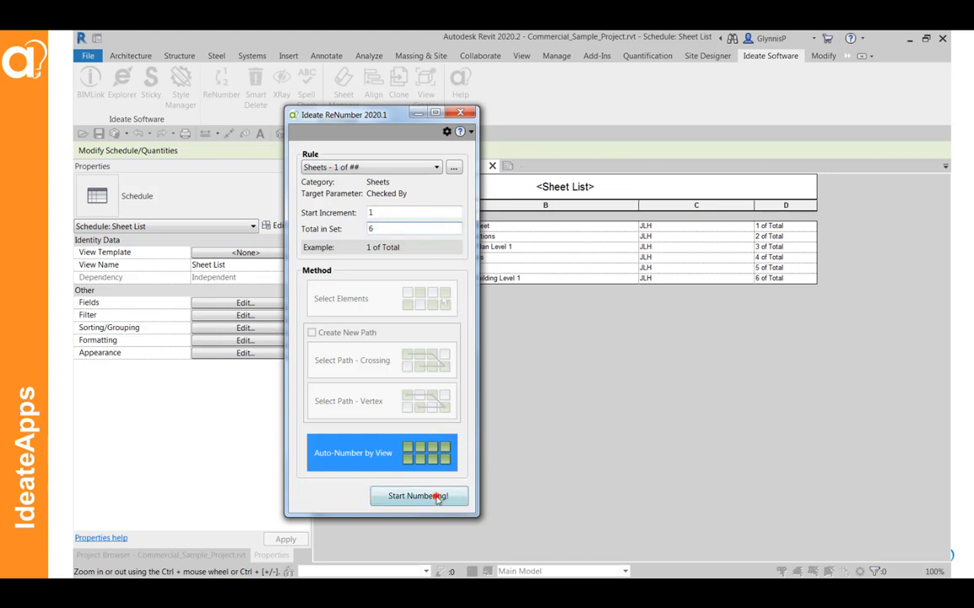
pyautogui.click(419, 496)
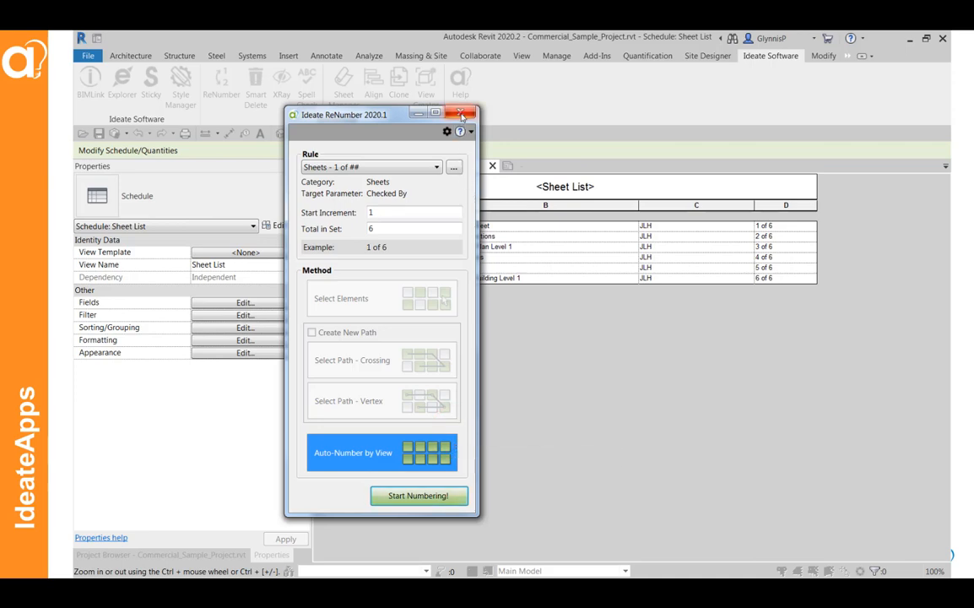
pyautogui.click(462, 114)
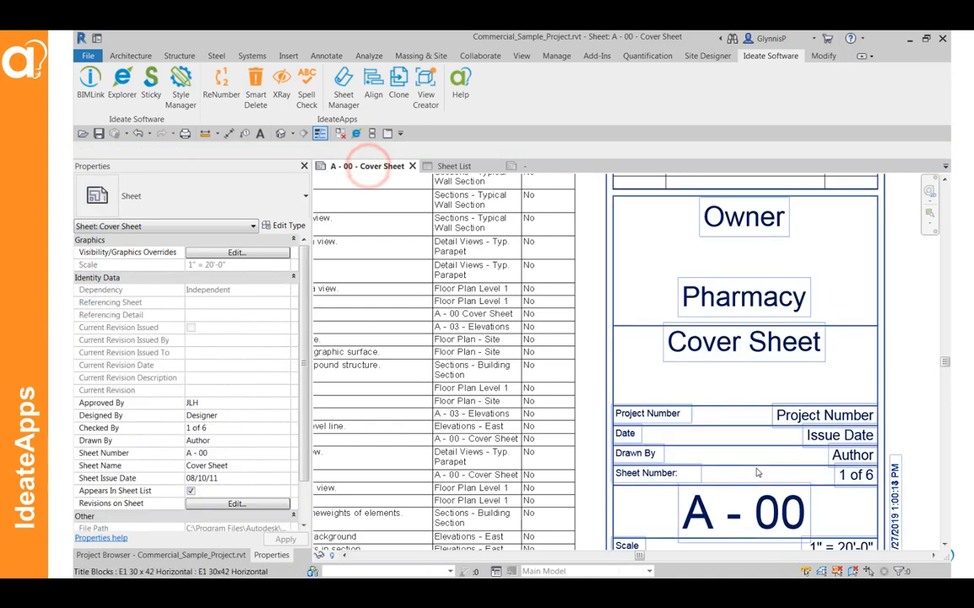
pyautogui.scroll(-3)
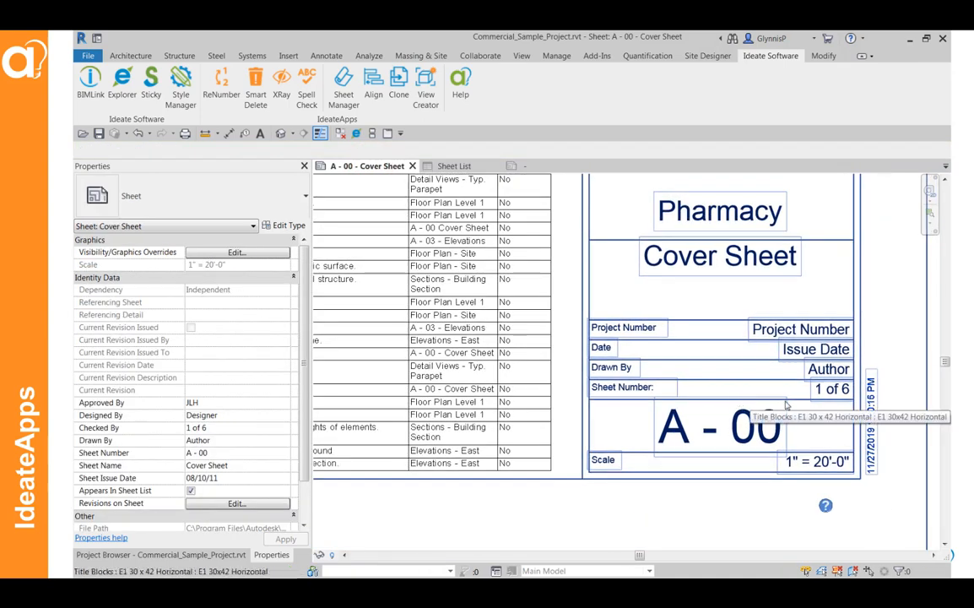
pyautogui.click(454, 165)
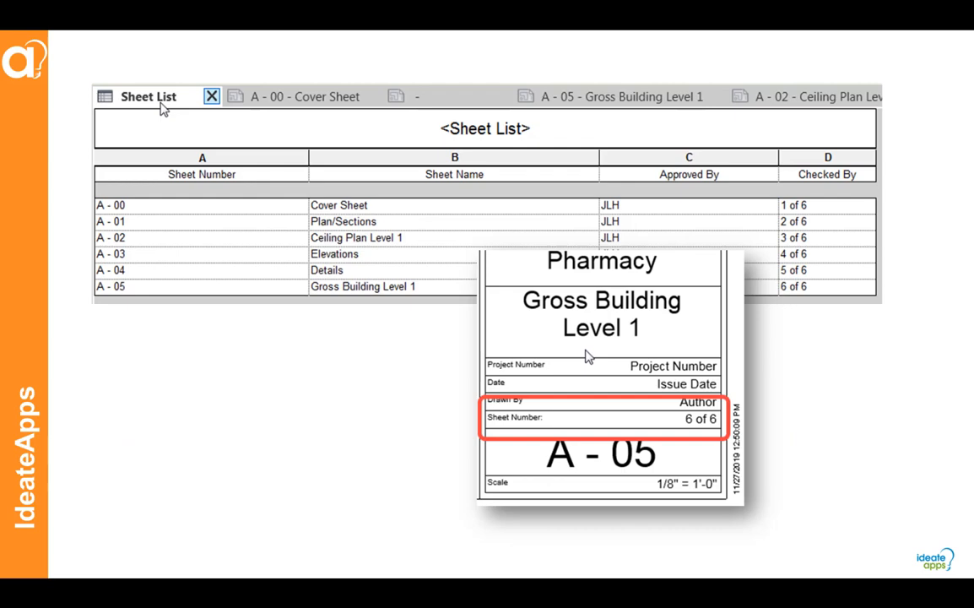